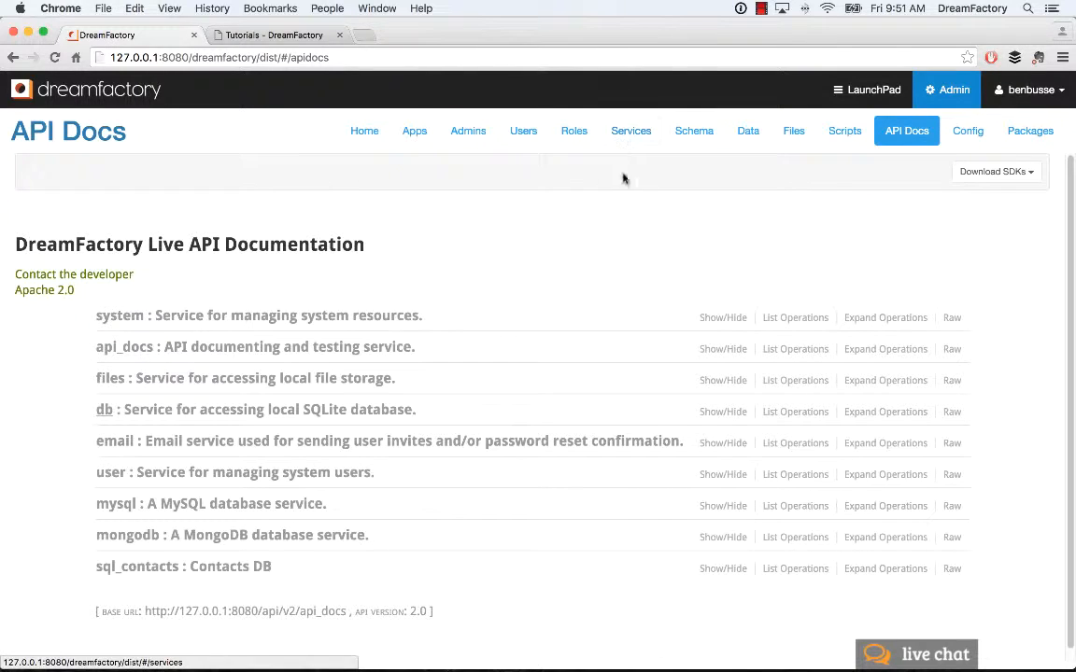
pyautogui.moveTo(628, 217)
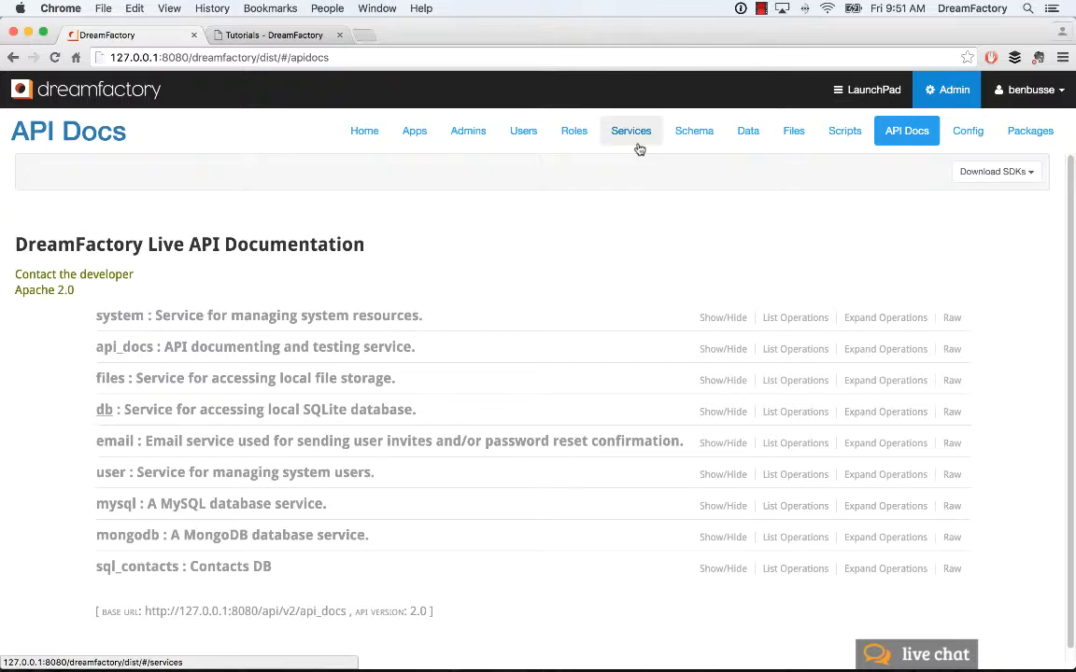
pyautogui.moveTo(629, 153)
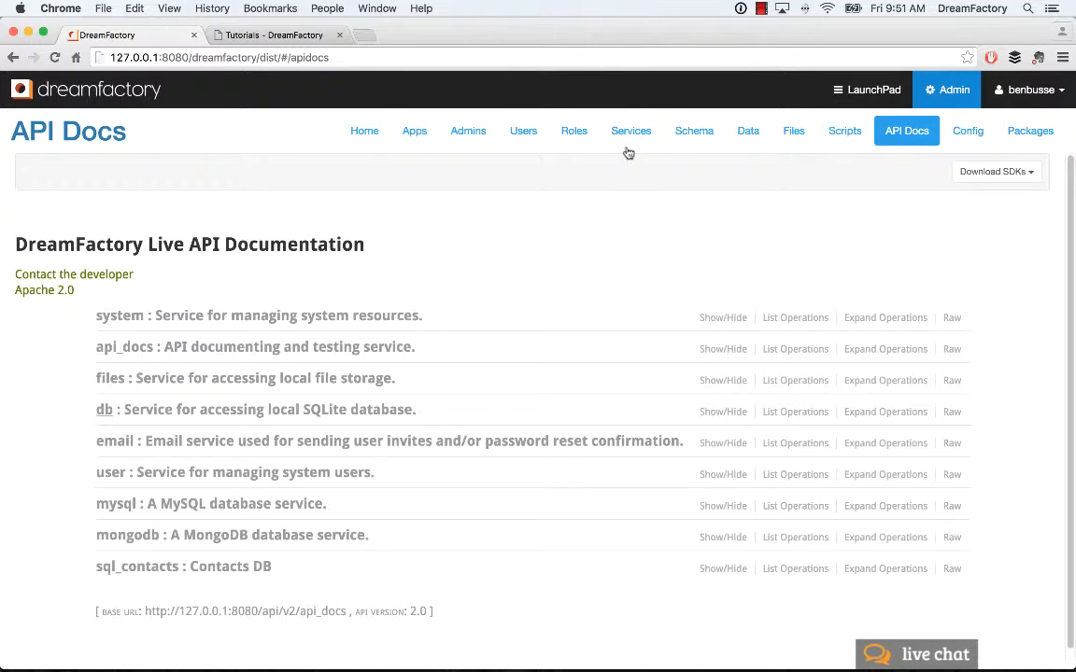
pyautogui.moveTo(641, 250)
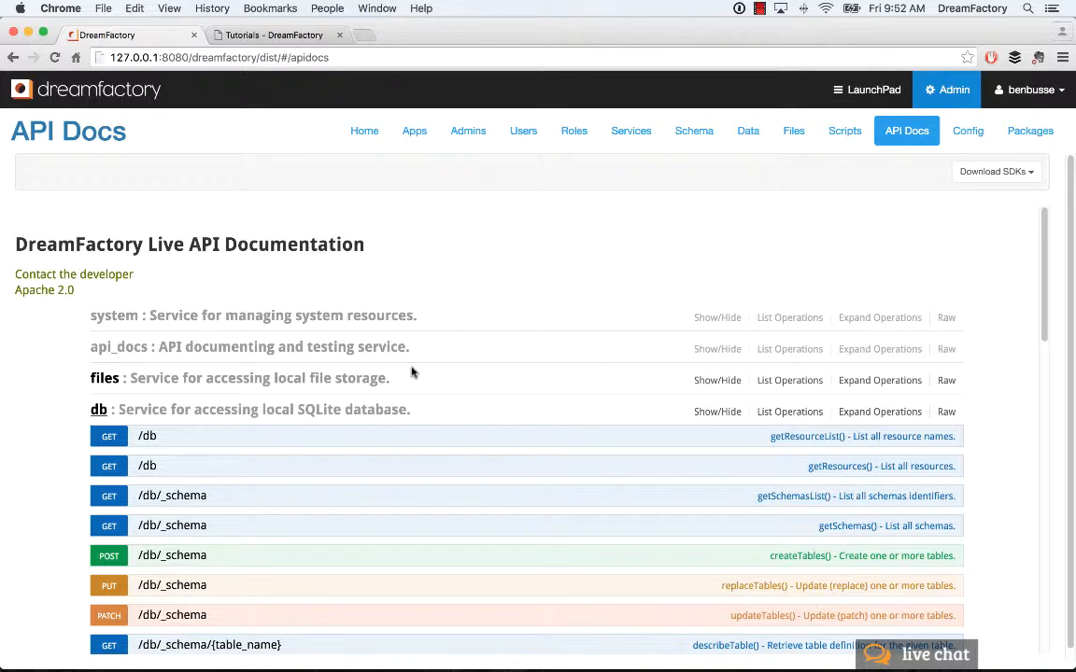
pyautogui.moveTo(426, 375)
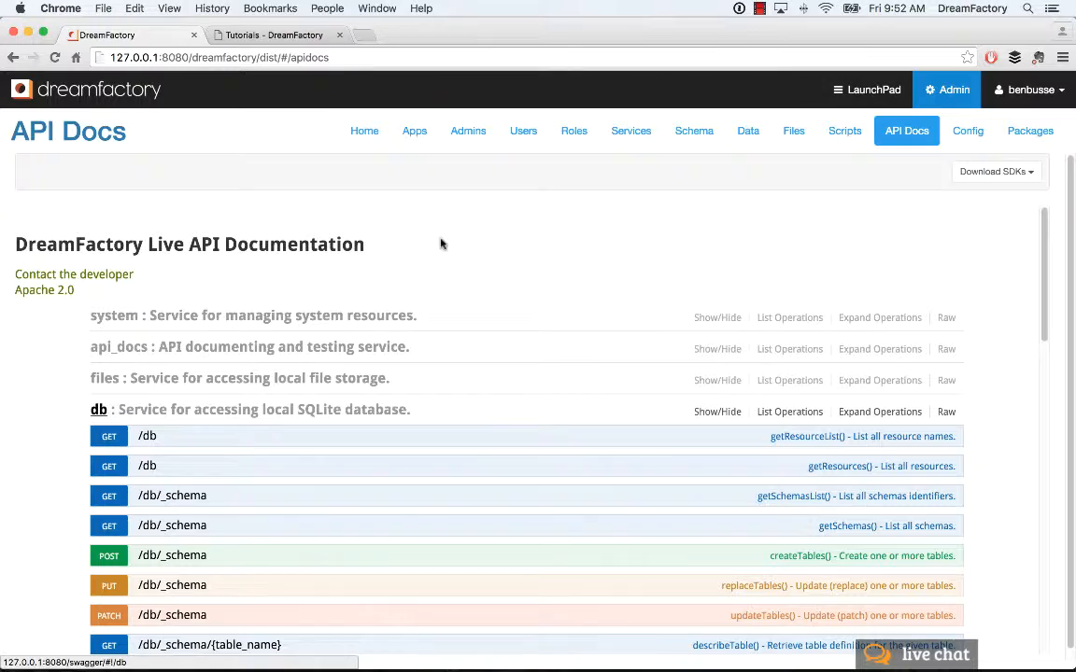
# Scroll the db operations down to the GET /db/_table/{table_name} getRecords() entry
pyautogui.scroll(-3)
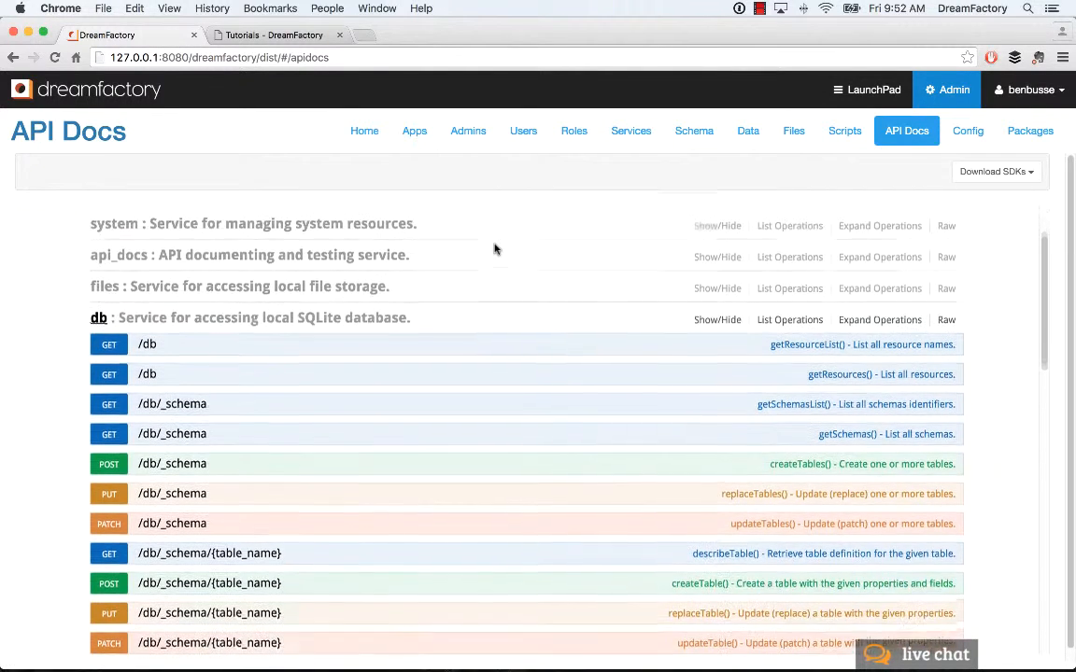
pyautogui.scroll(-3)
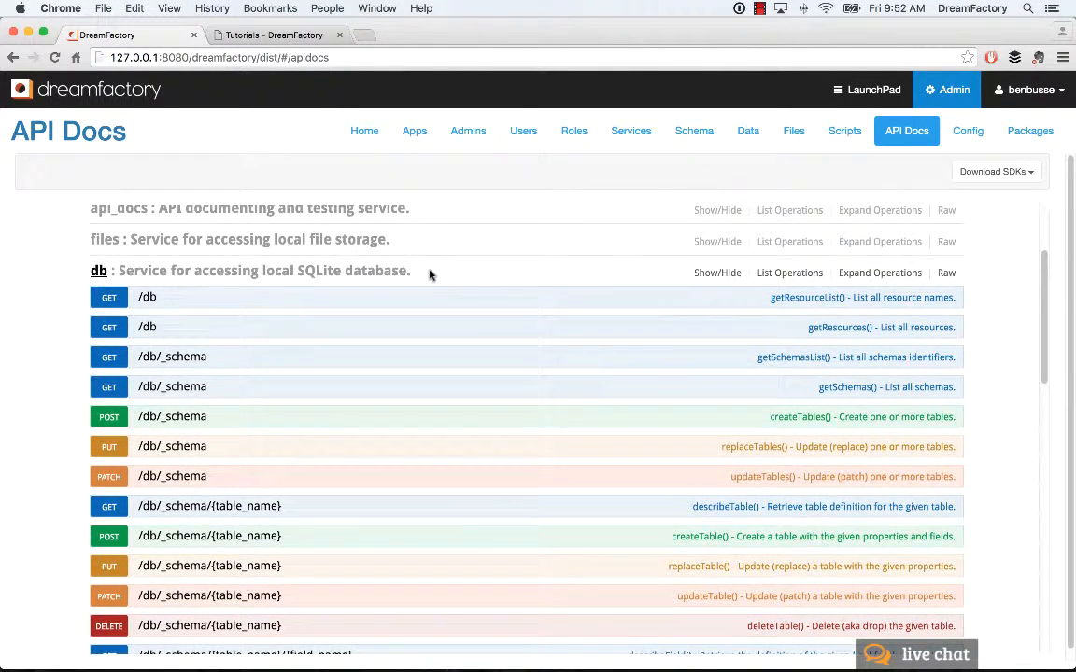
pyautogui.scroll(-3)
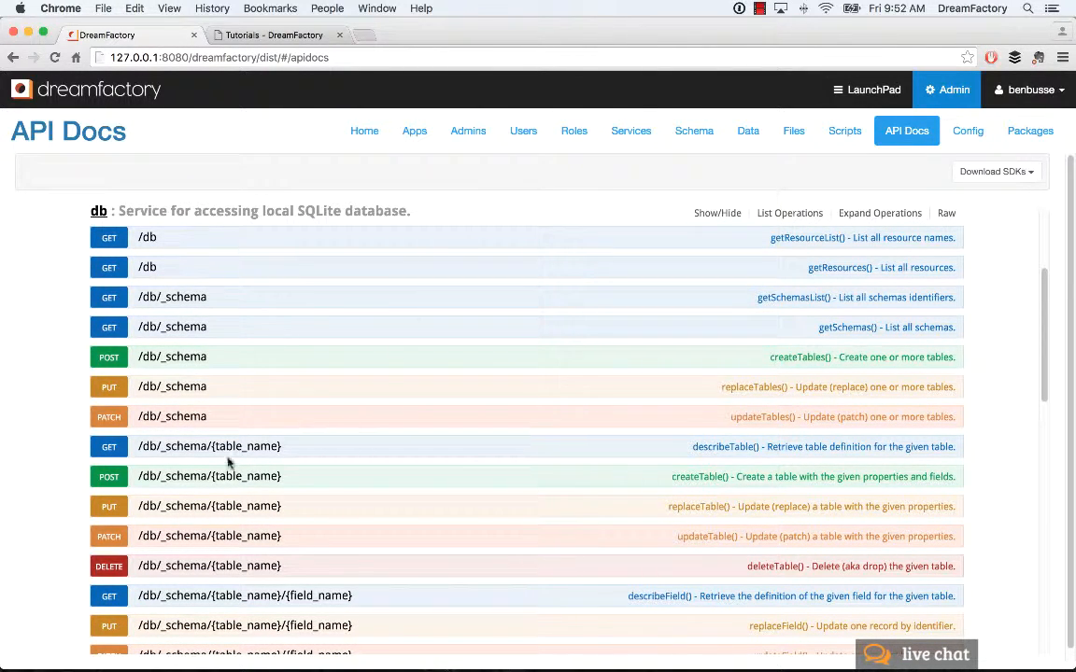
pyautogui.moveTo(306, 449)
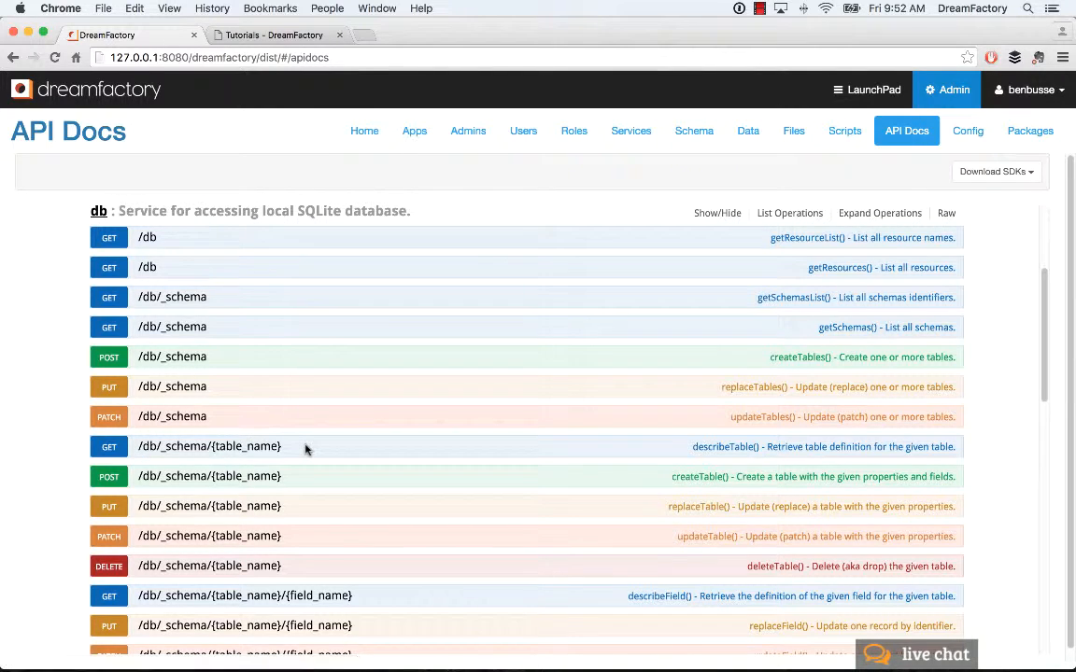
pyautogui.moveTo(514, 444)
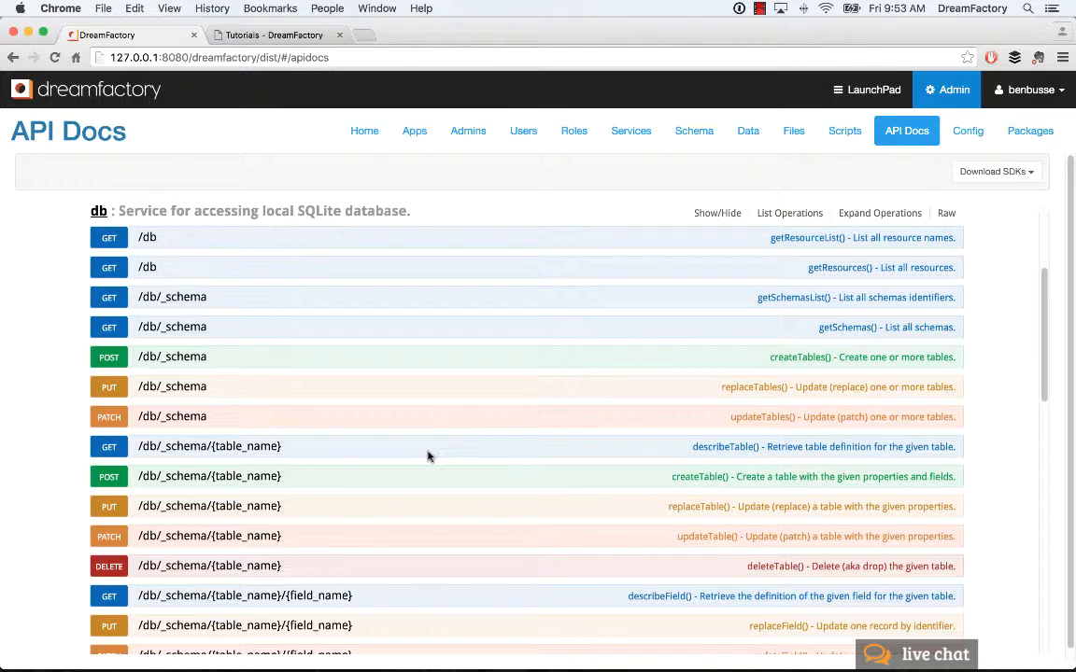
pyautogui.scroll(-3)
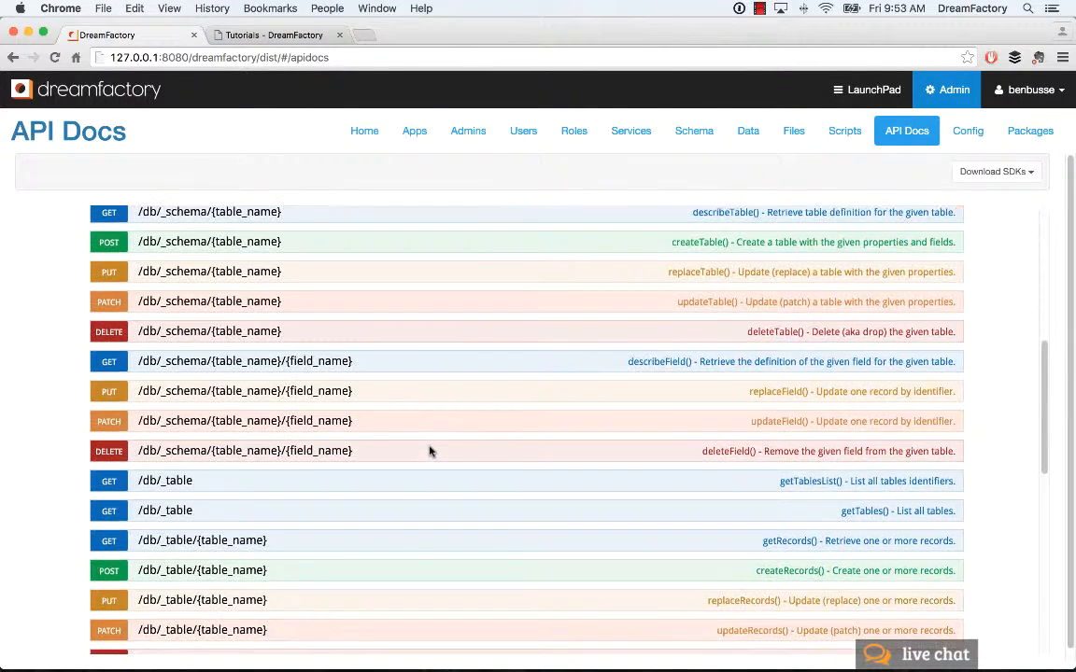
# Scroll through getRecords' implementation notes and response model down to its Parameters section
pyautogui.scroll(-3)
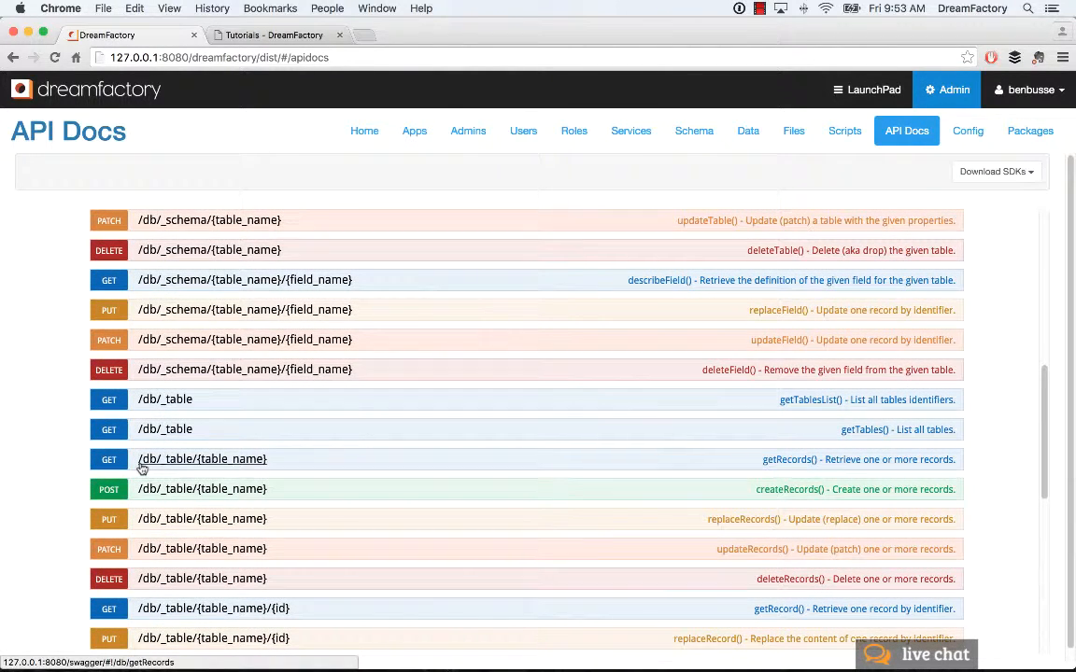
pyautogui.moveTo(172, 471)
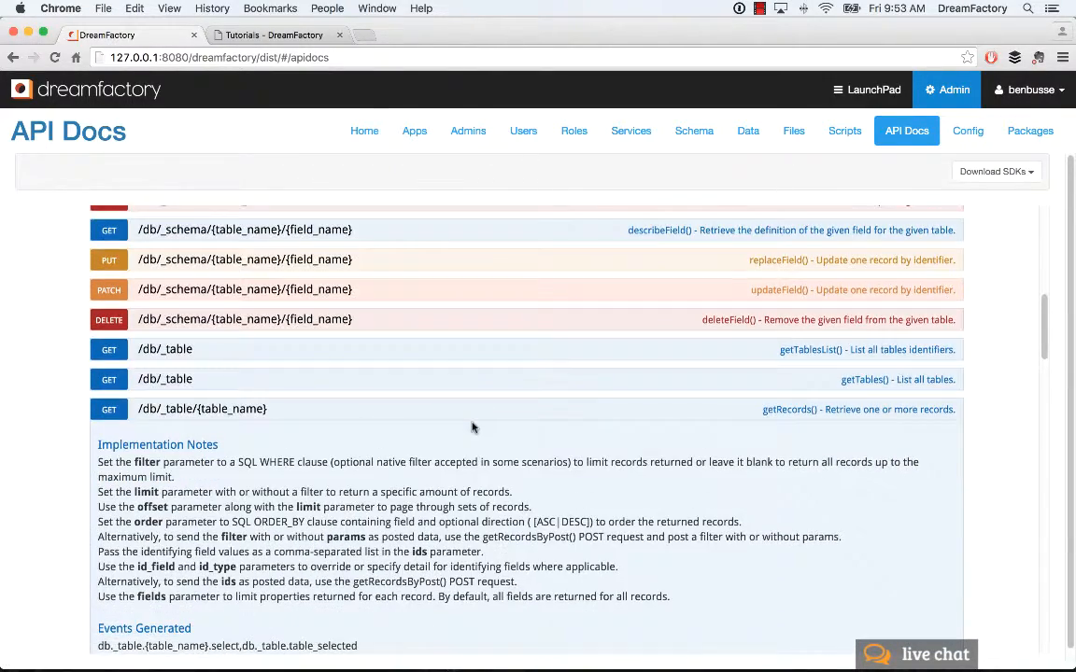
pyautogui.scroll(-3)
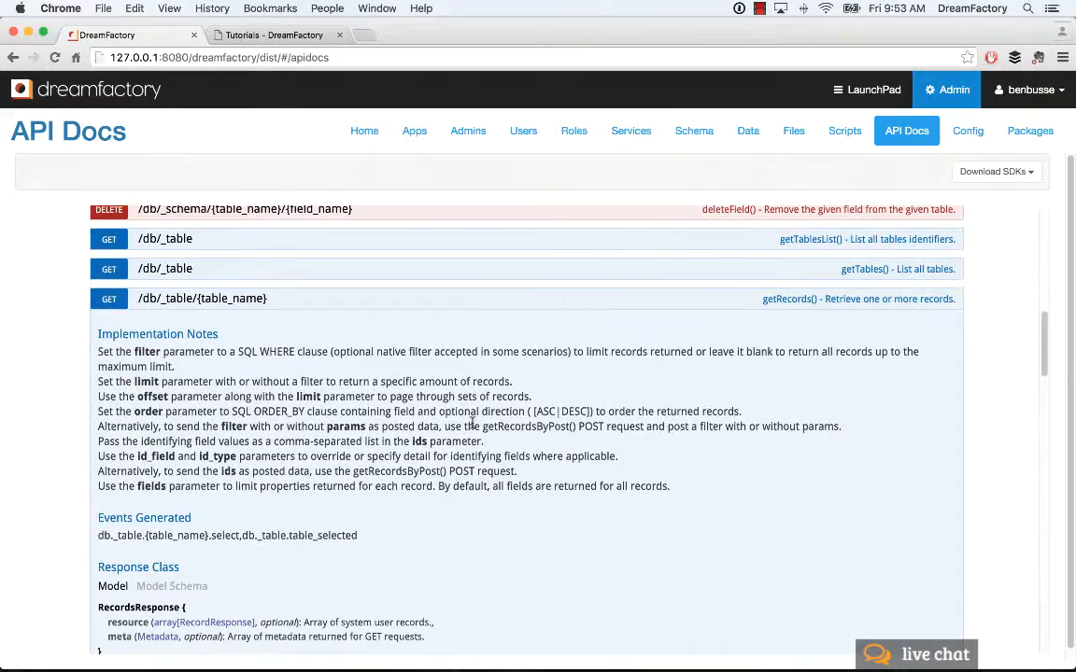
pyautogui.scroll(-3)
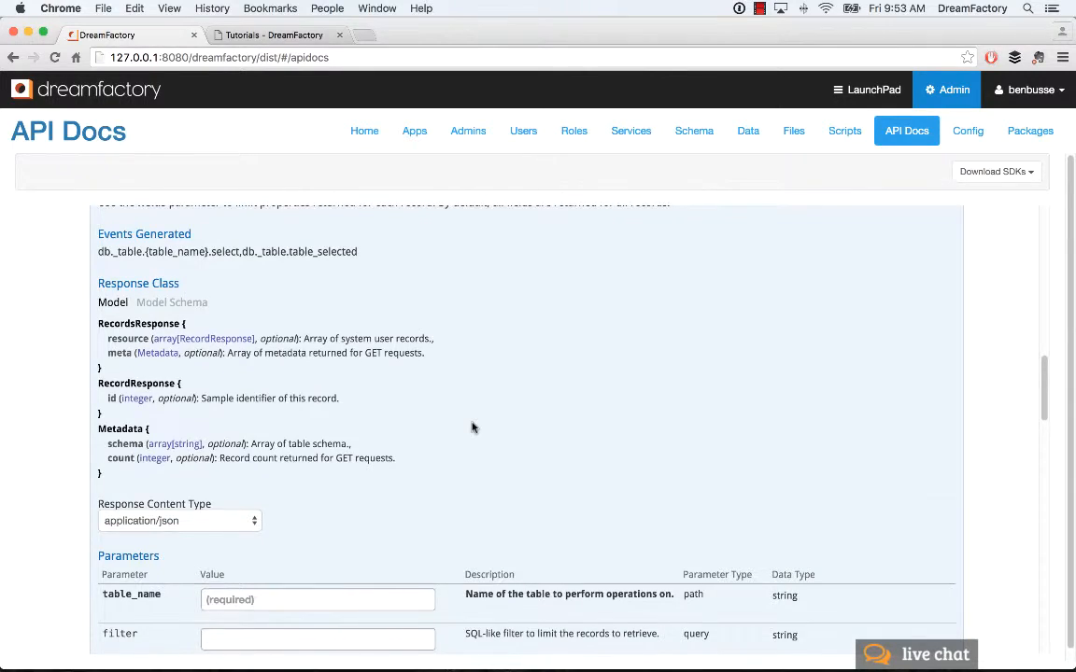
pyautogui.scroll(-3)
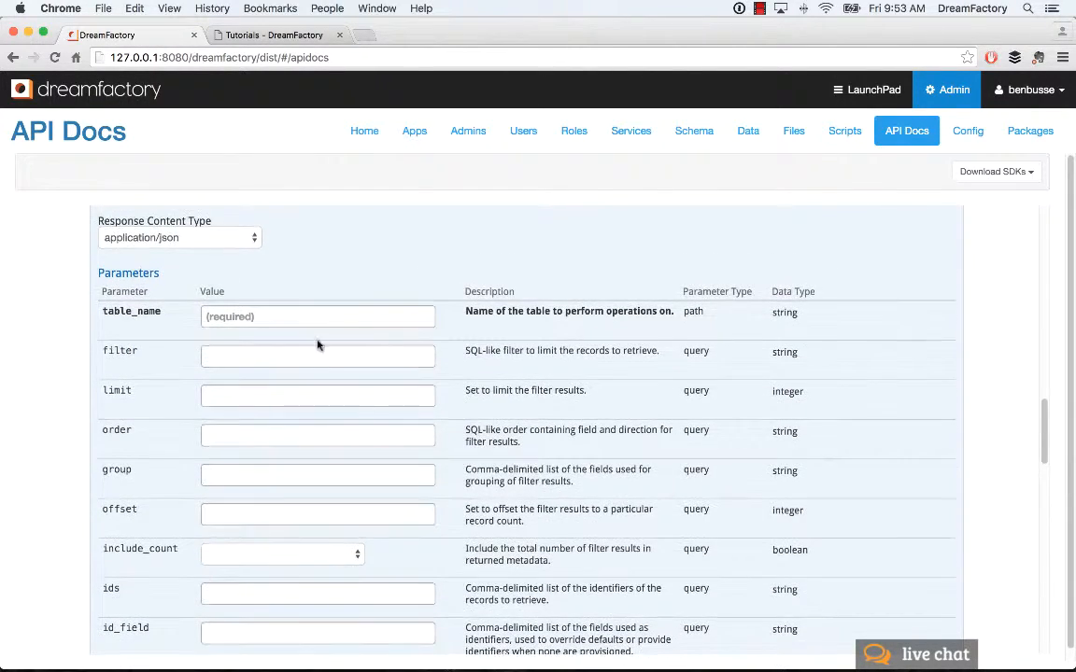
# Fill the getRecords form with table_name 'contact' and limit 10, down to Try it out!
pyautogui.click(179, 237)
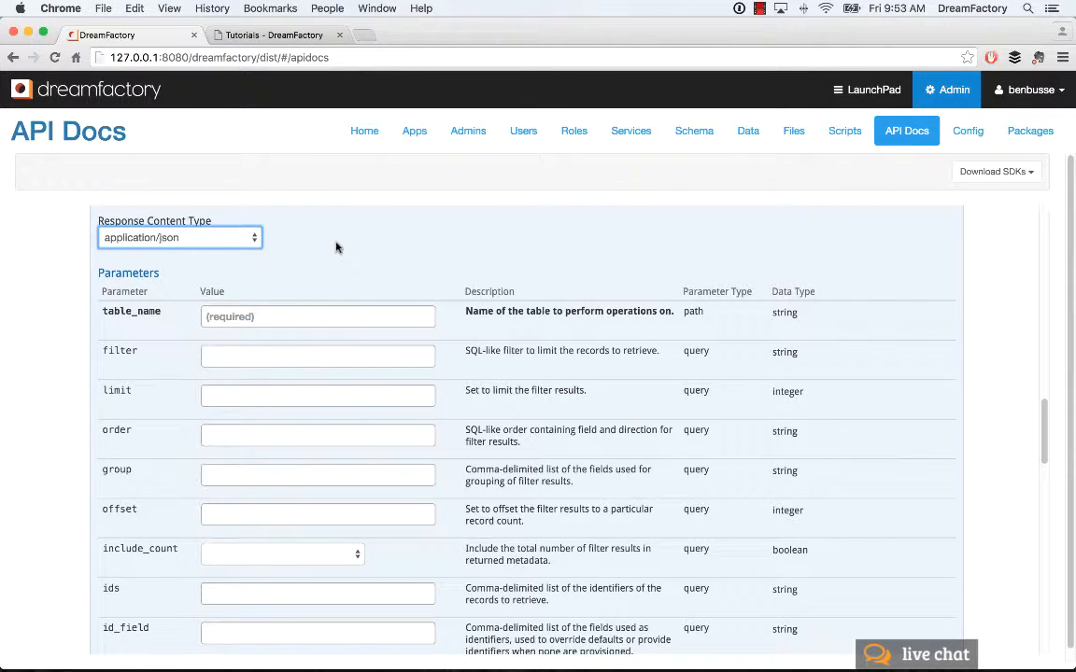
pyautogui.moveTo(133, 322)
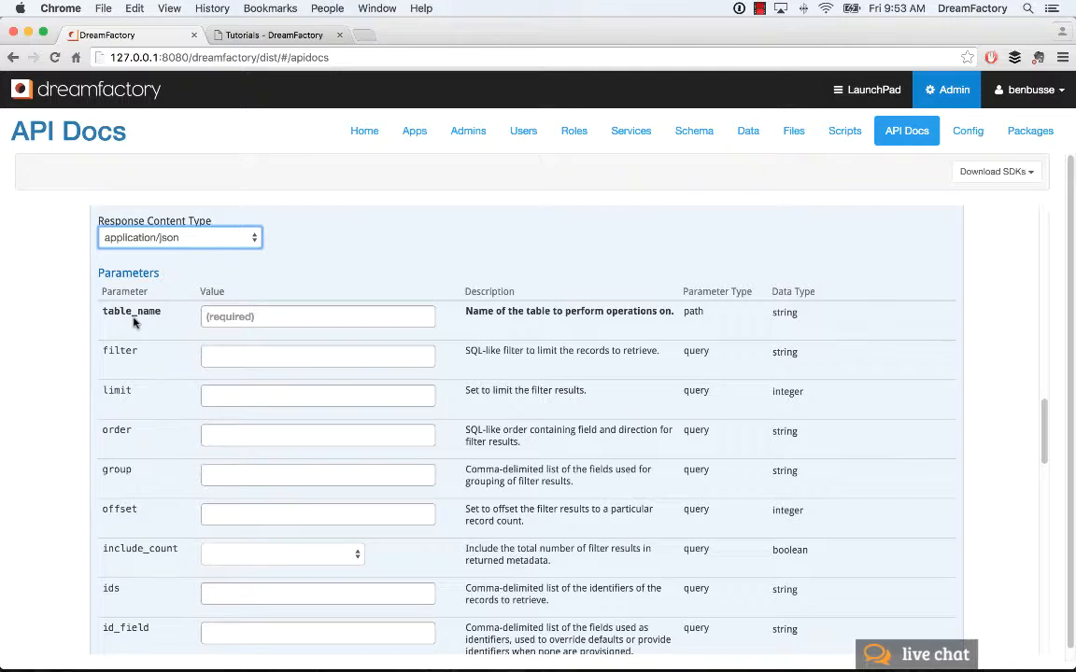
pyautogui.click(317, 317)
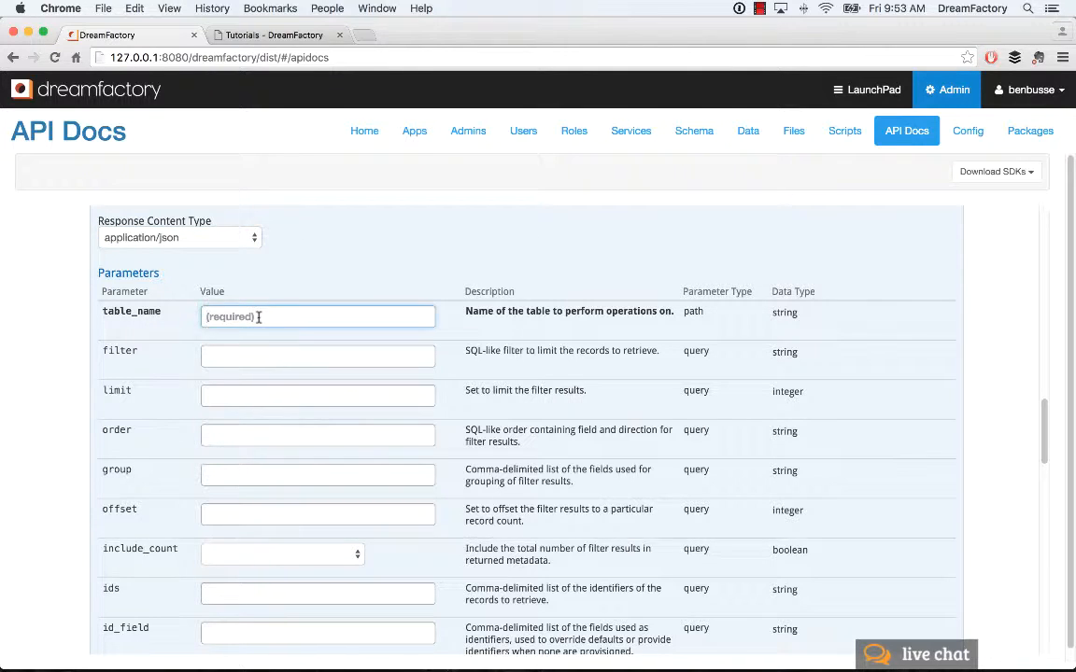
pyautogui.write('contact')
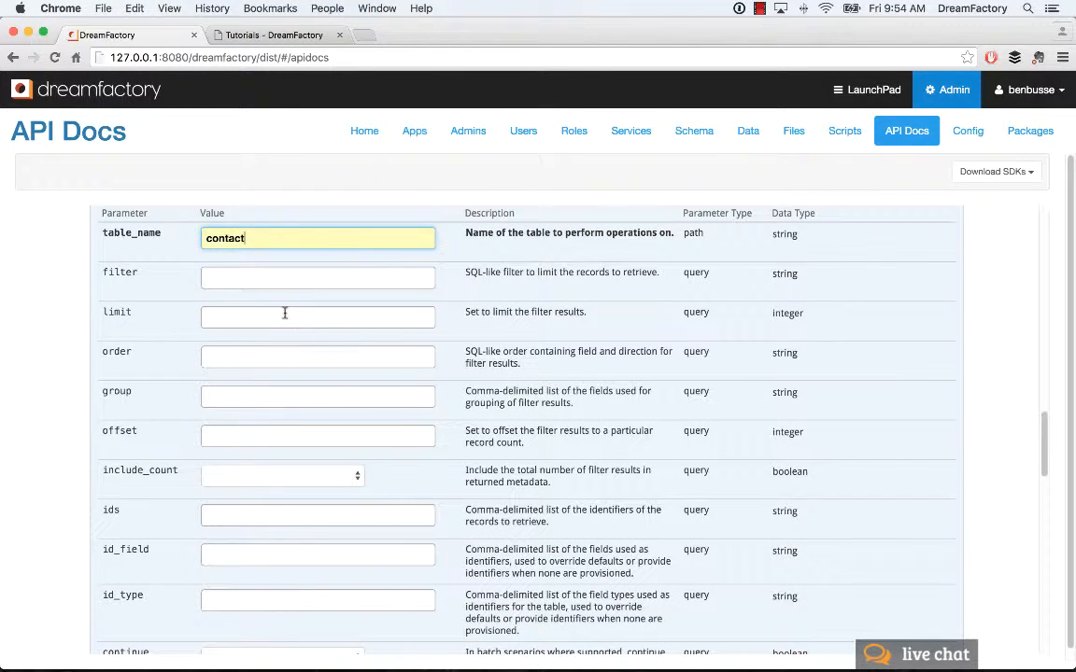
pyautogui.write('10')
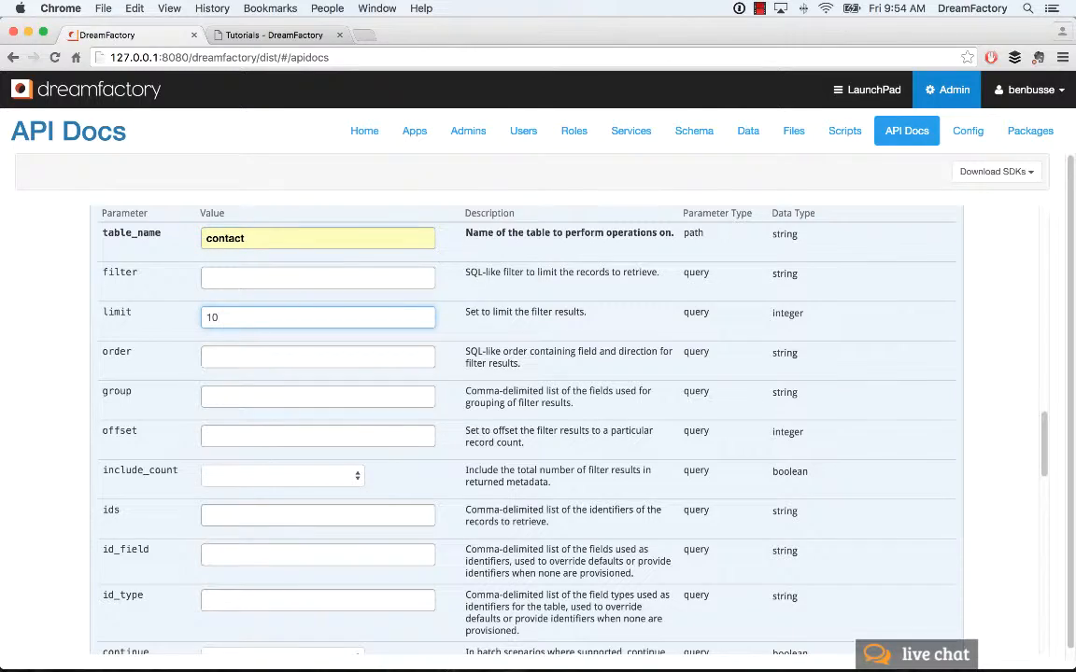
pyautogui.scroll(-3)
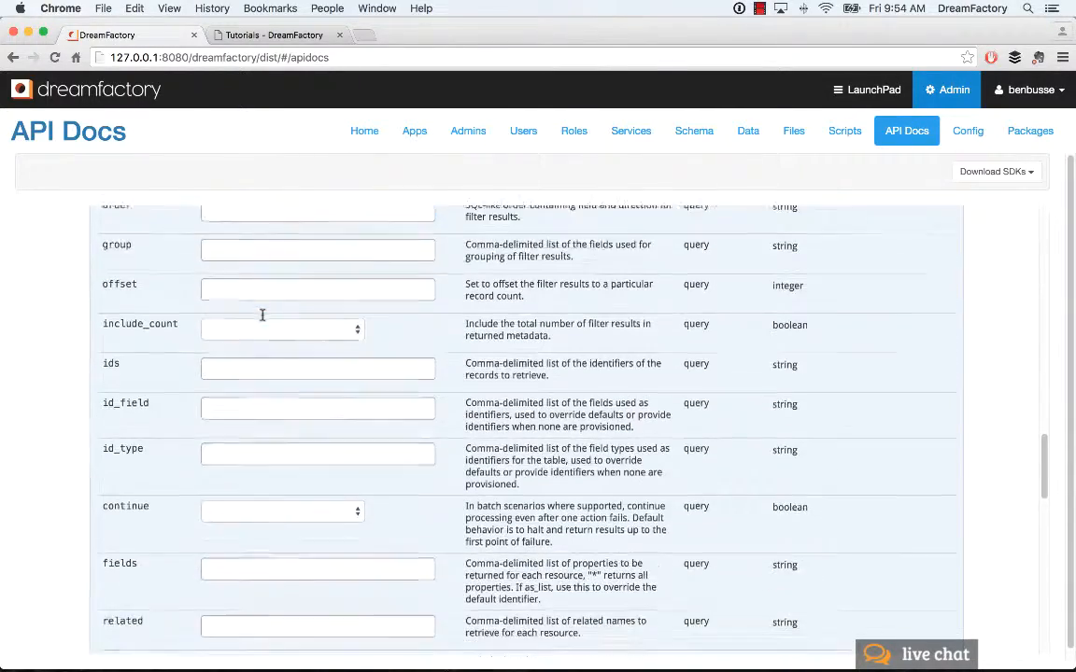
pyautogui.scroll(-3)
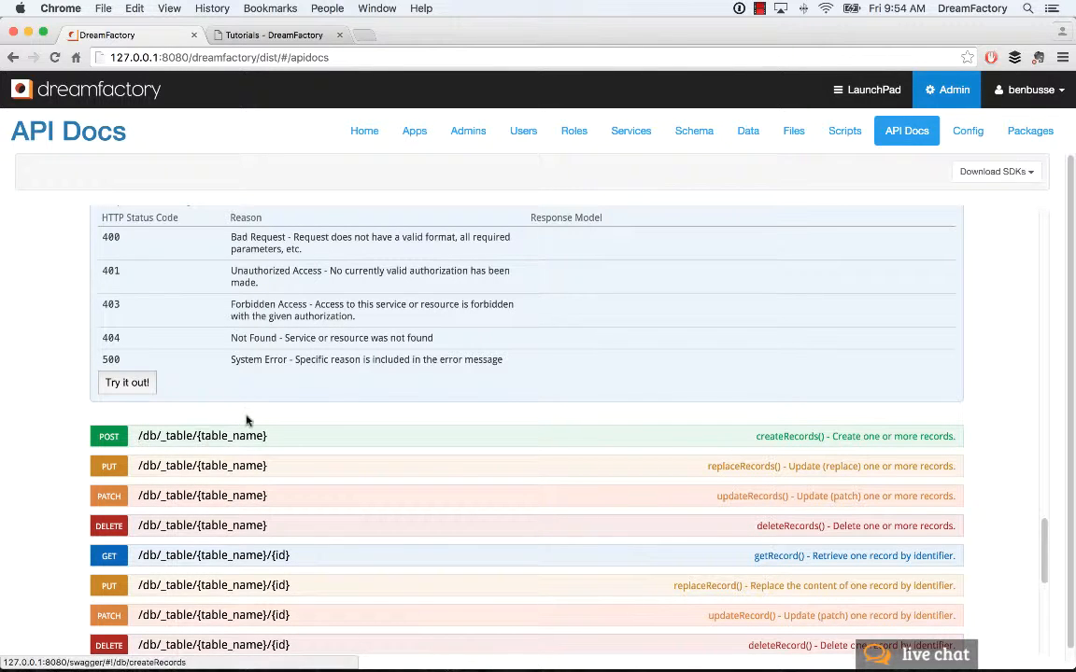
# Run getRecords for contact with limit=10 and review the request URL and JSON response
pyautogui.click(126, 382)
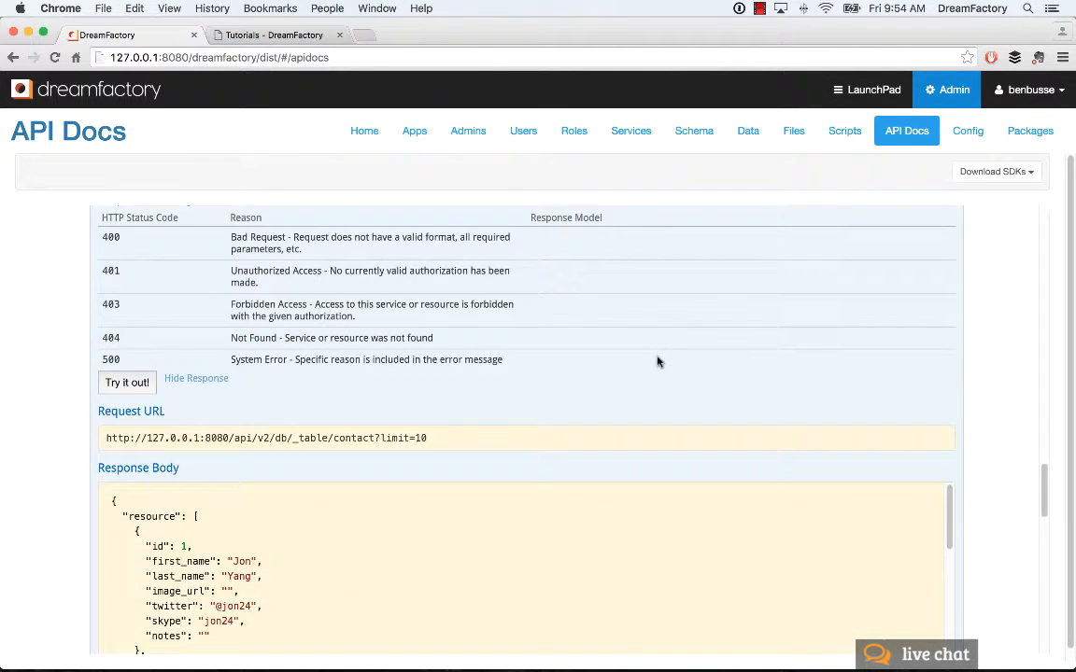
pyautogui.scroll(-3)
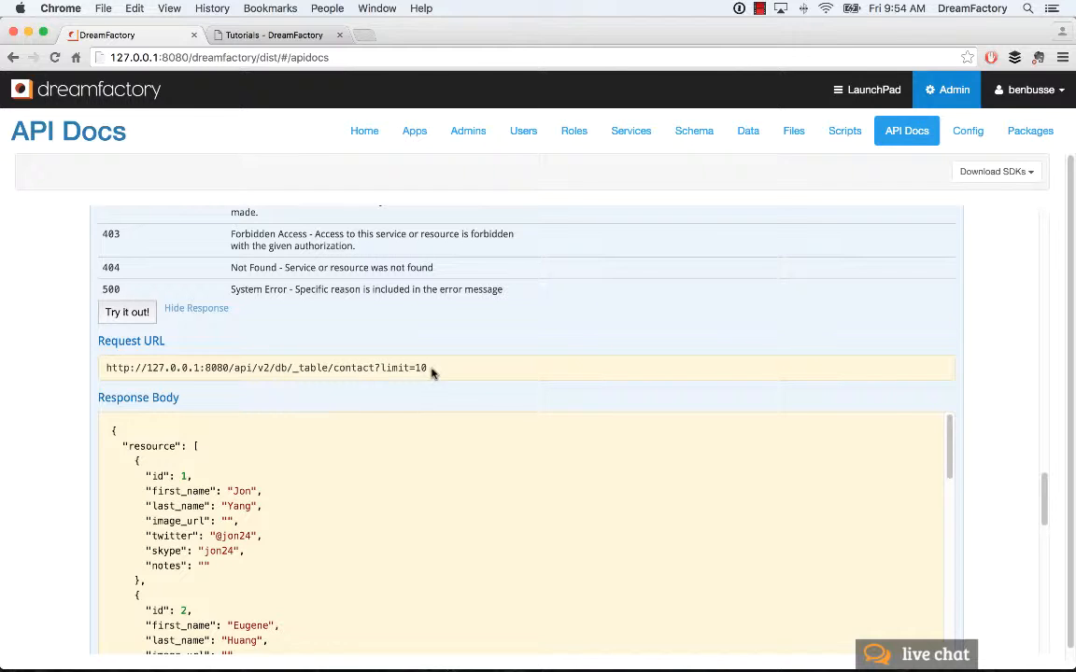
pyautogui.moveTo(410, 388)
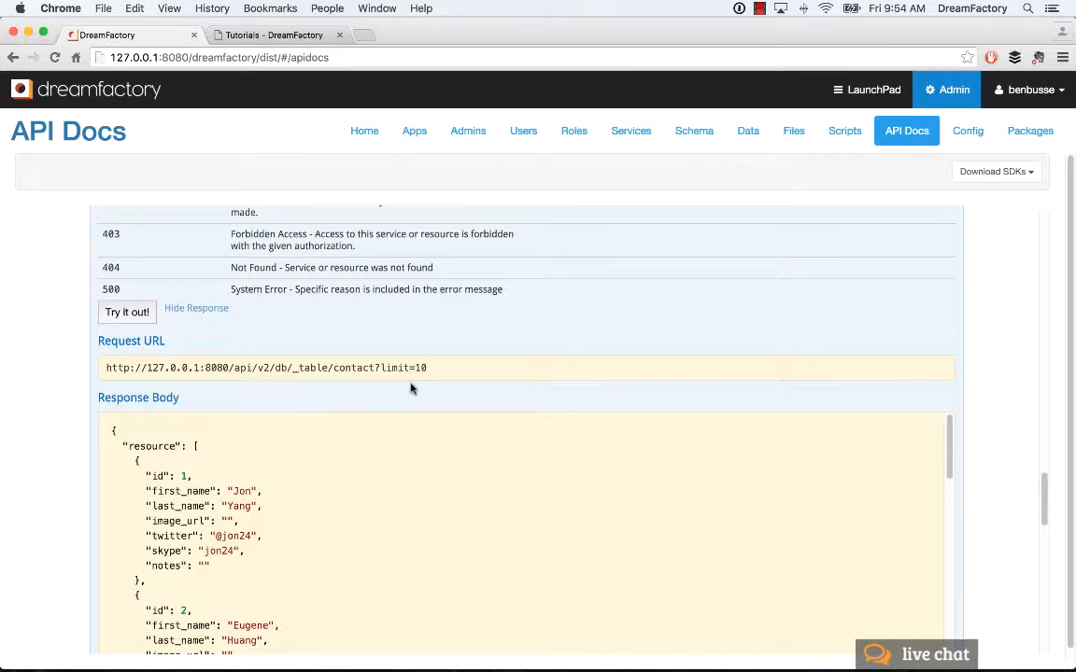
pyautogui.scroll(-3)
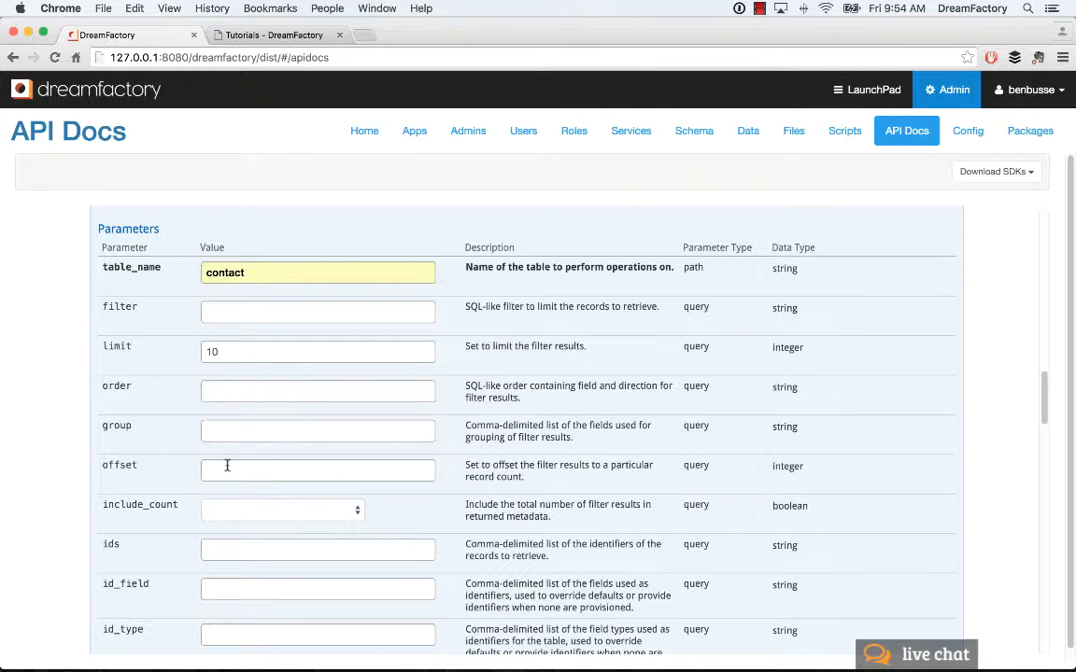
# Enter the filter 'first_name like J%' in the getRecords form
pyautogui.scroll(-3)
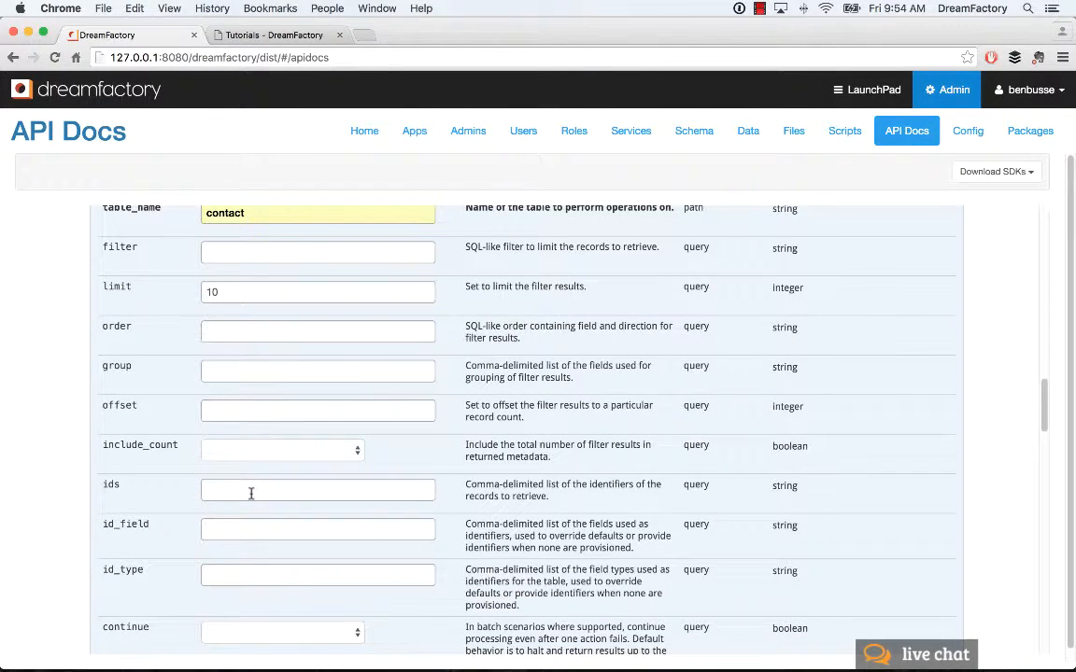
pyautogui.scroll(-3)
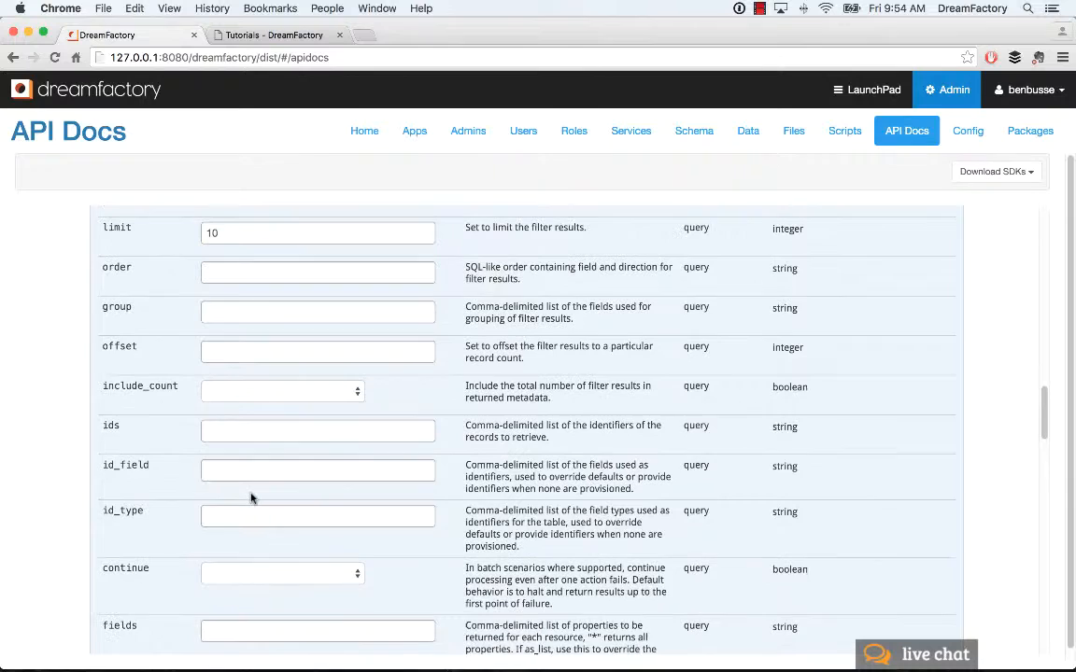
pyautogui.scroll(-3)
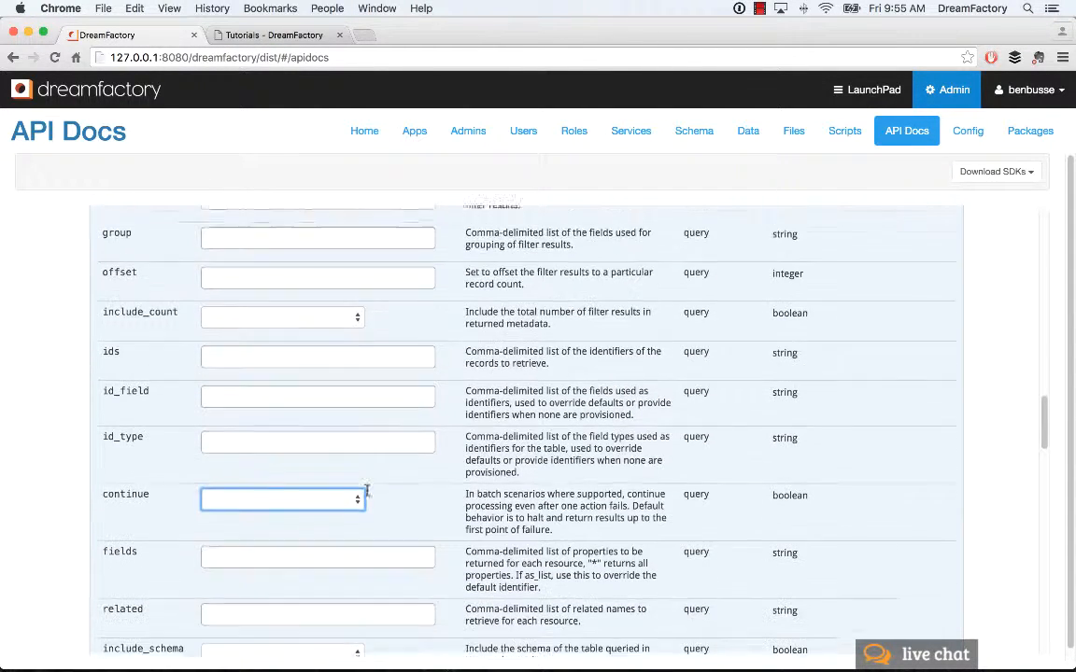
pyautogui.scroll(-3)
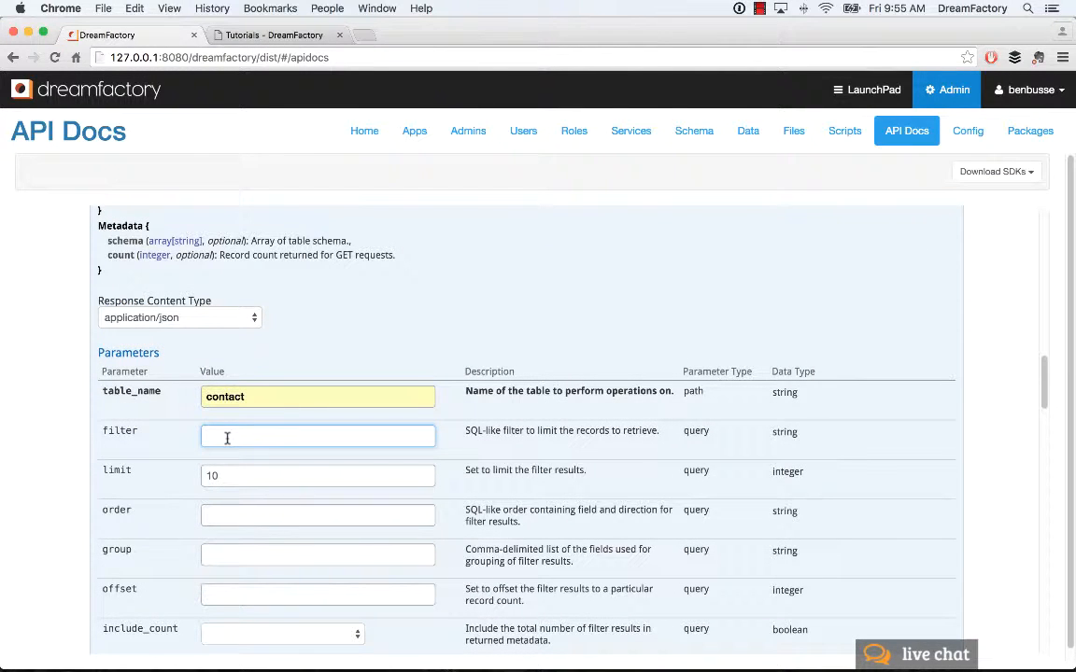
pyautogui.write('first_name like J%')
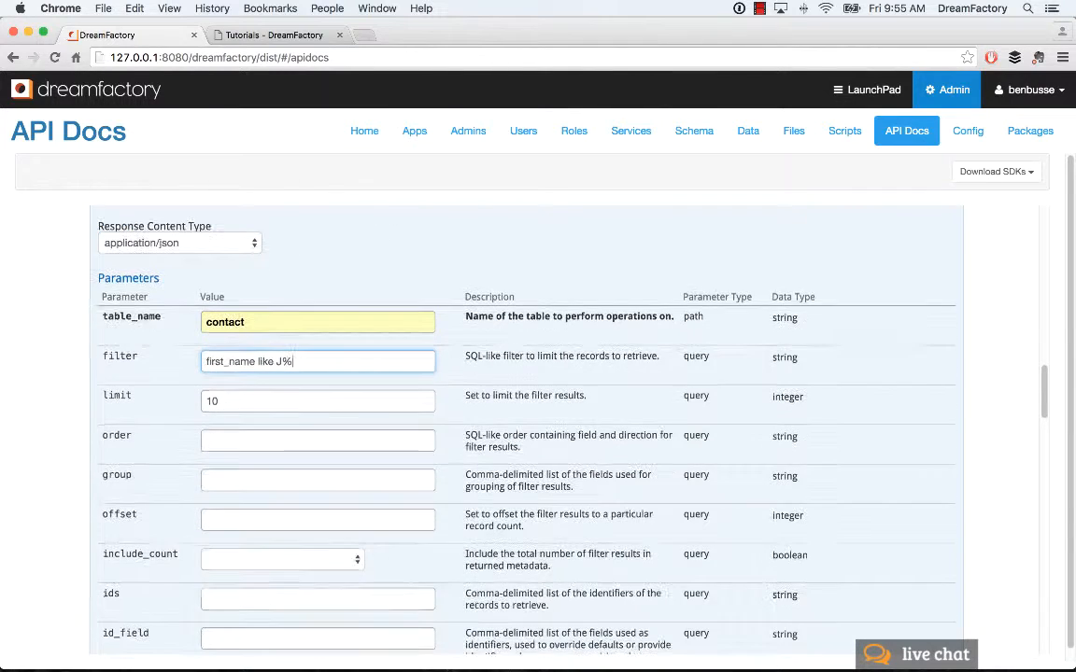
pyautogui.scroll(-3)
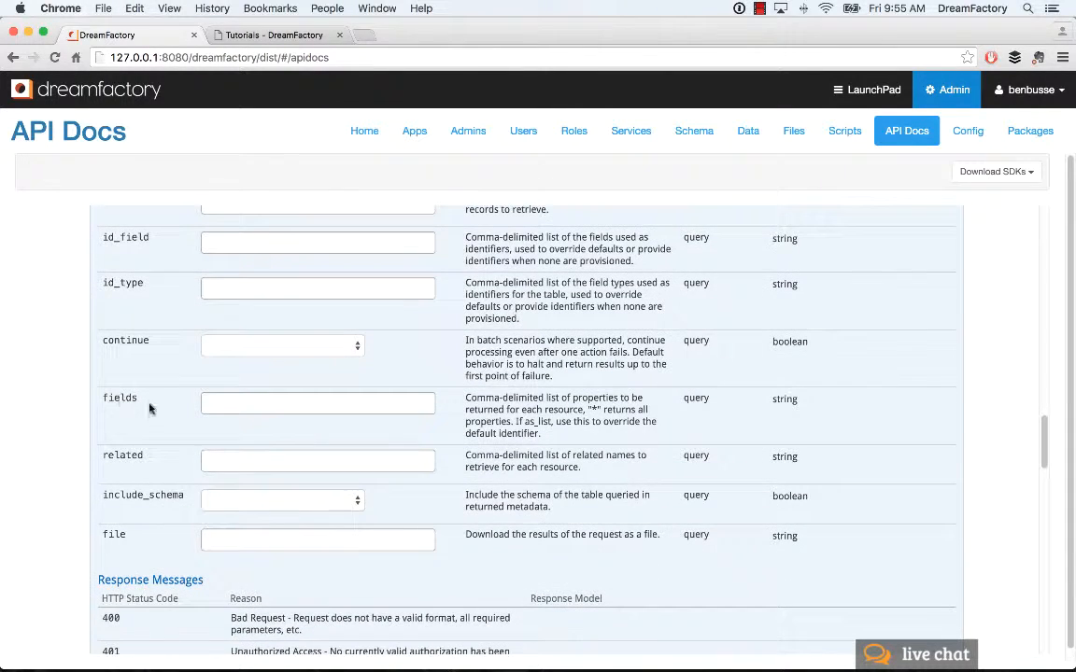
# Enter * in the related parameter to request all related records
pyautogui.click(318, 460)
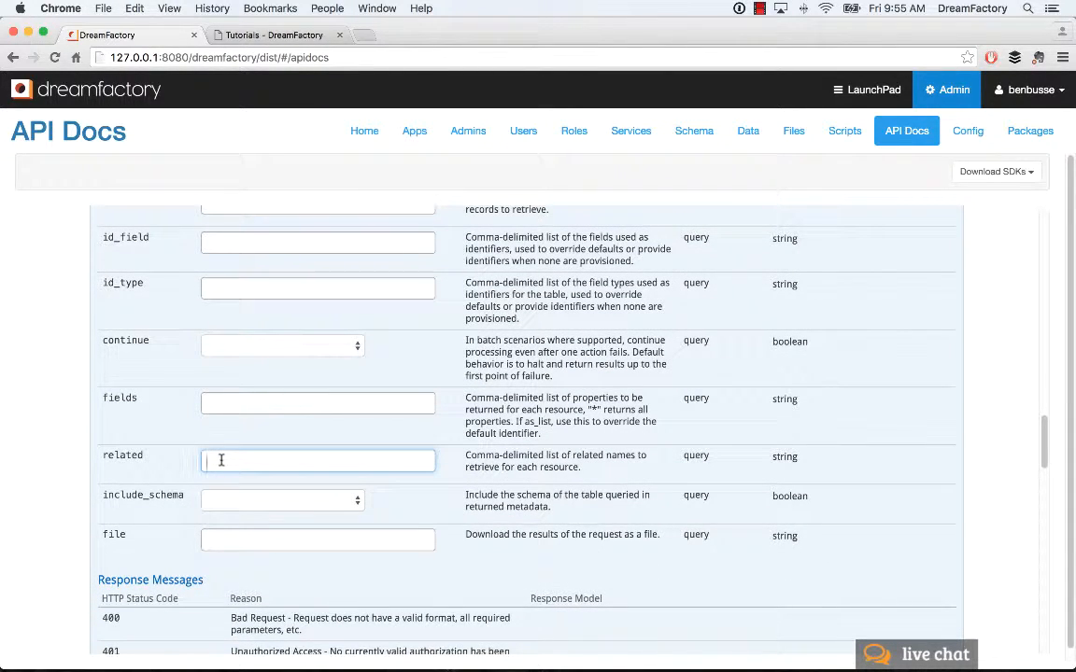
pyautogui.write('*')
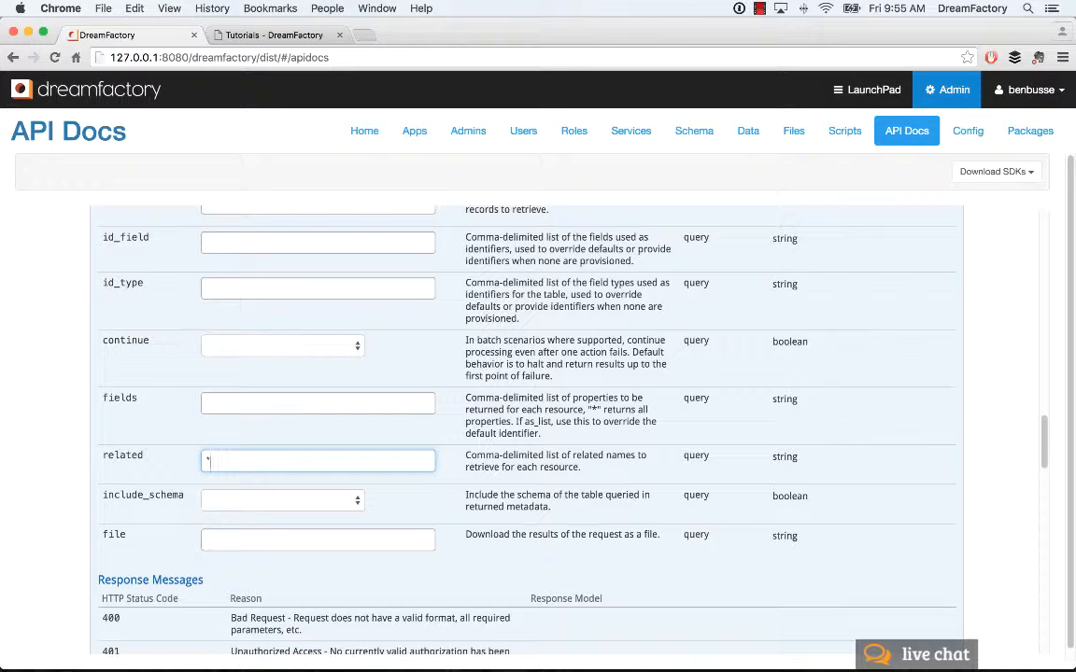
pyautogui.scroll(-3)
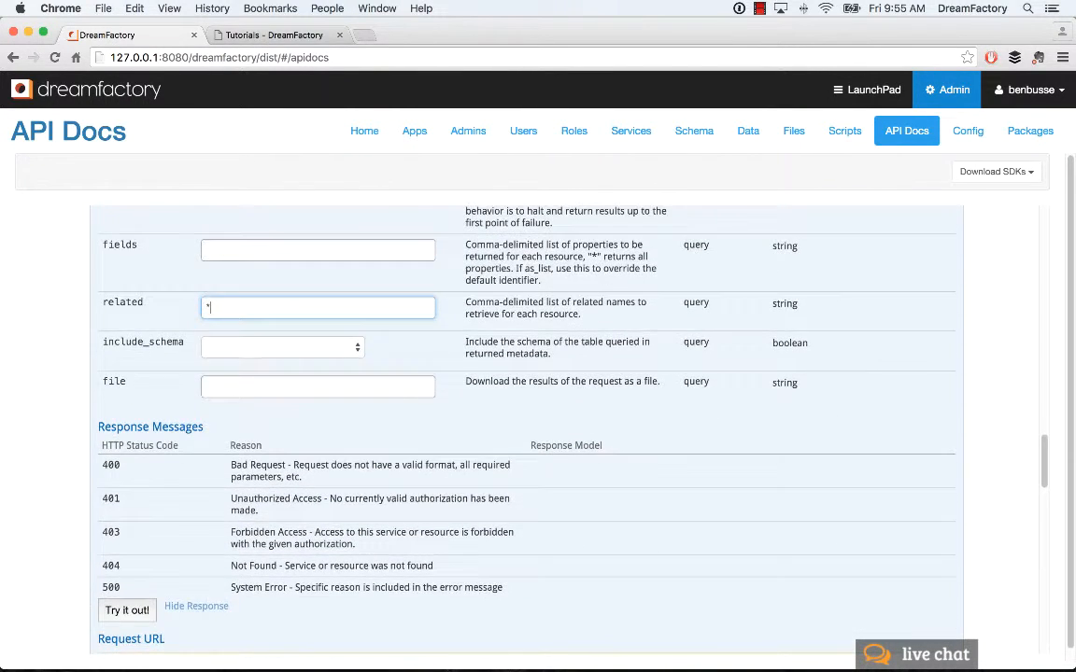
# Run the filtered related=* request and inspect the 200 response with groups and contact info
pyautogui.click(126, 610)
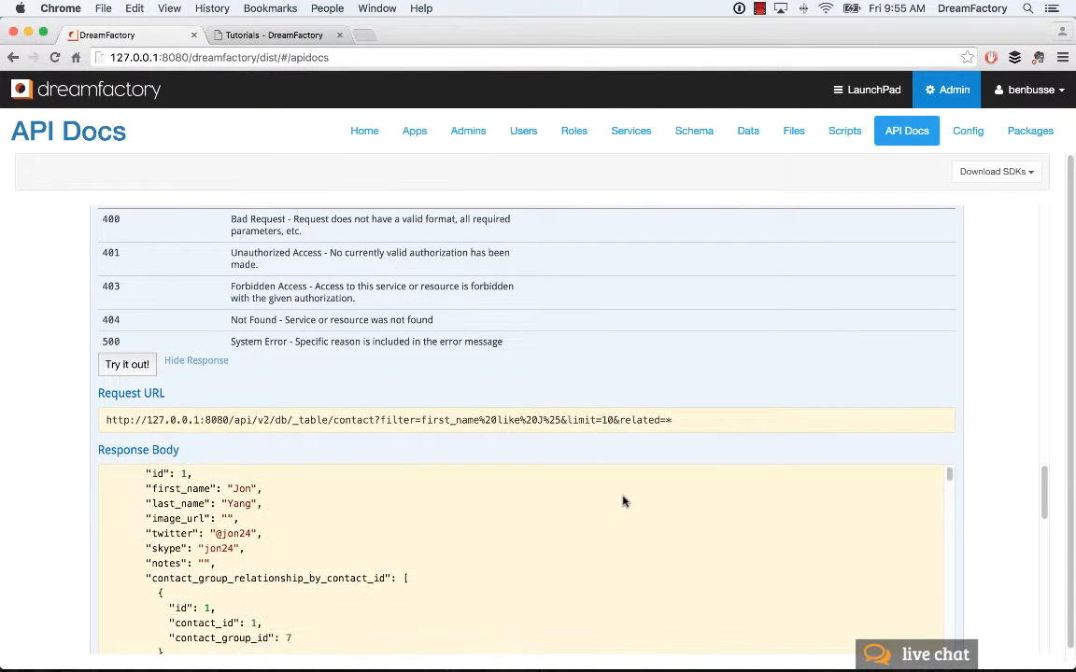
pyautogui.scroll(3)
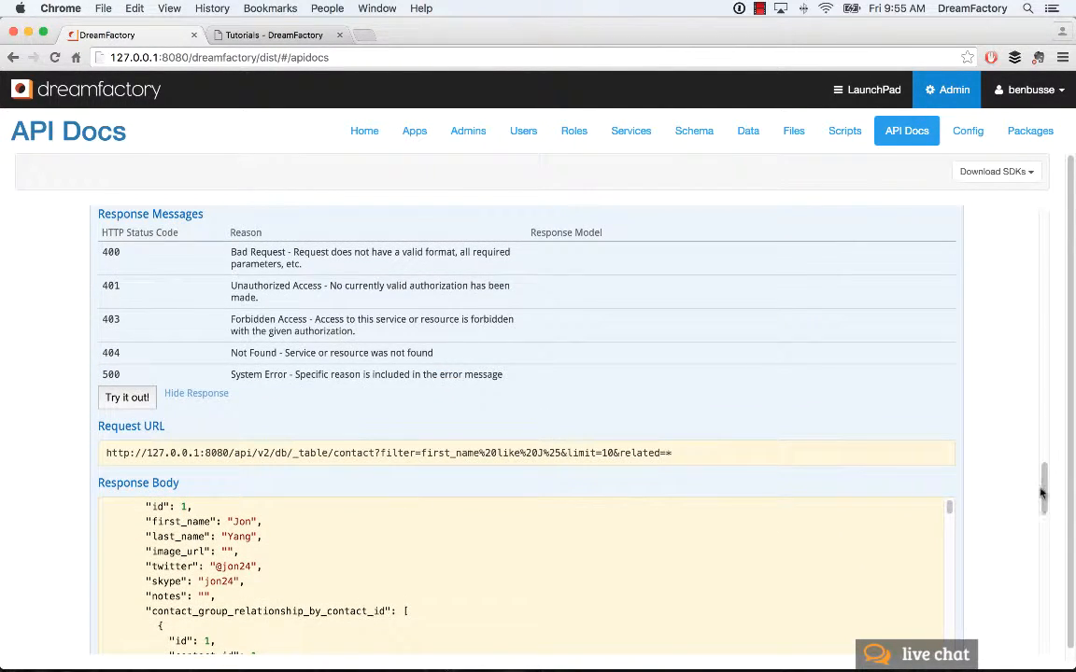
pyautogui.scroll(-3)
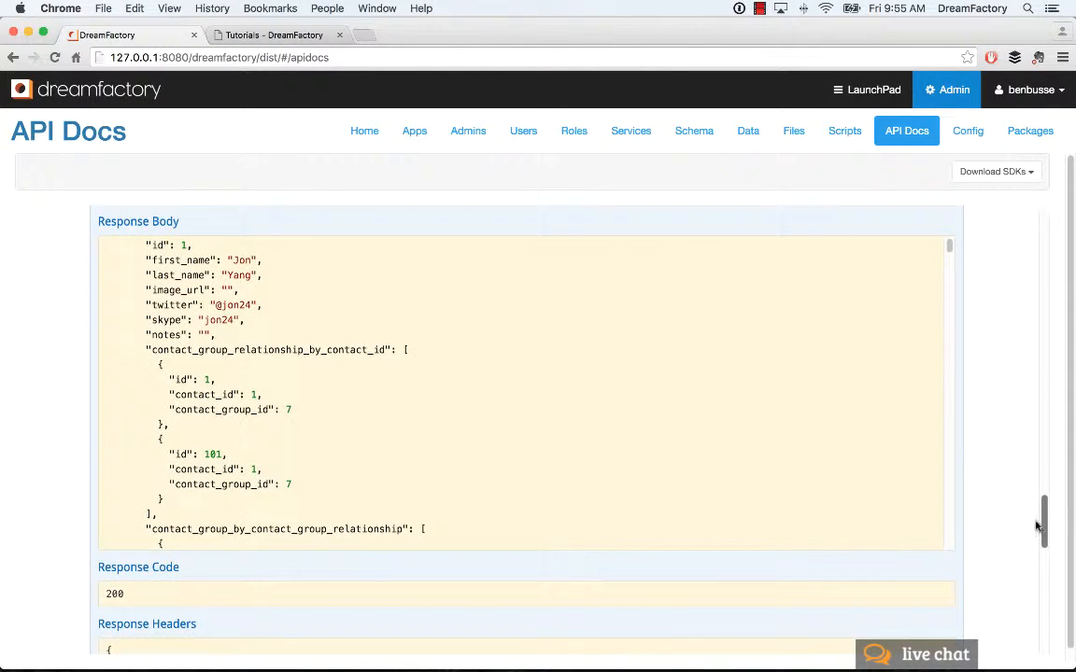
pyautogui.scroll(-3)
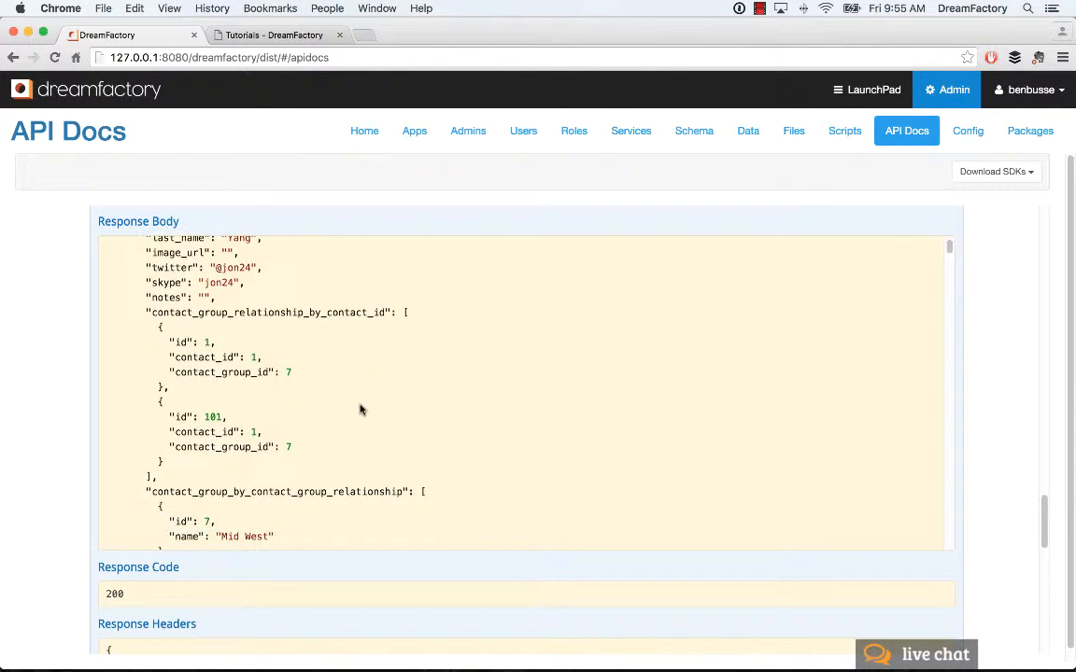
pyautogui.scroll(-3)
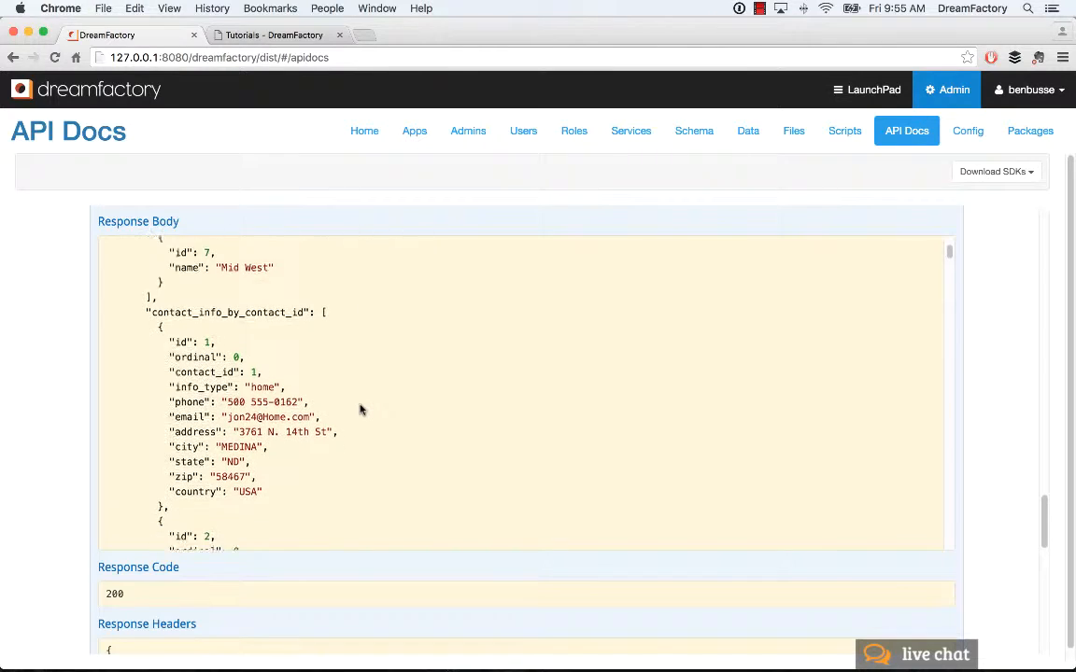
pyautogui.scroll(-3)
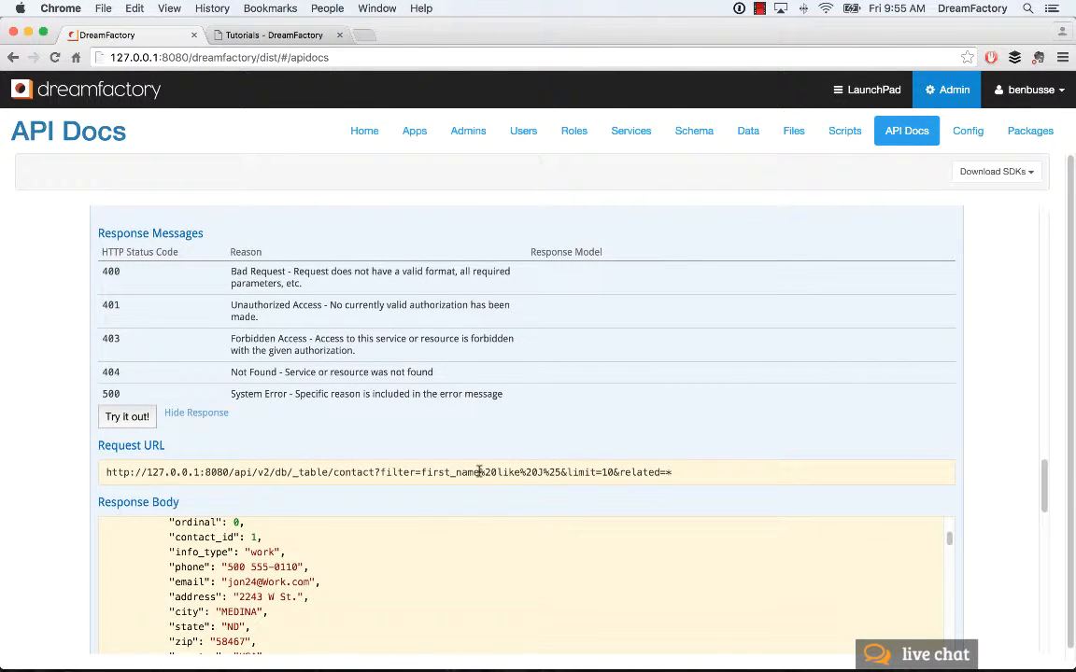
pyautogui.moveTo(542, 471)
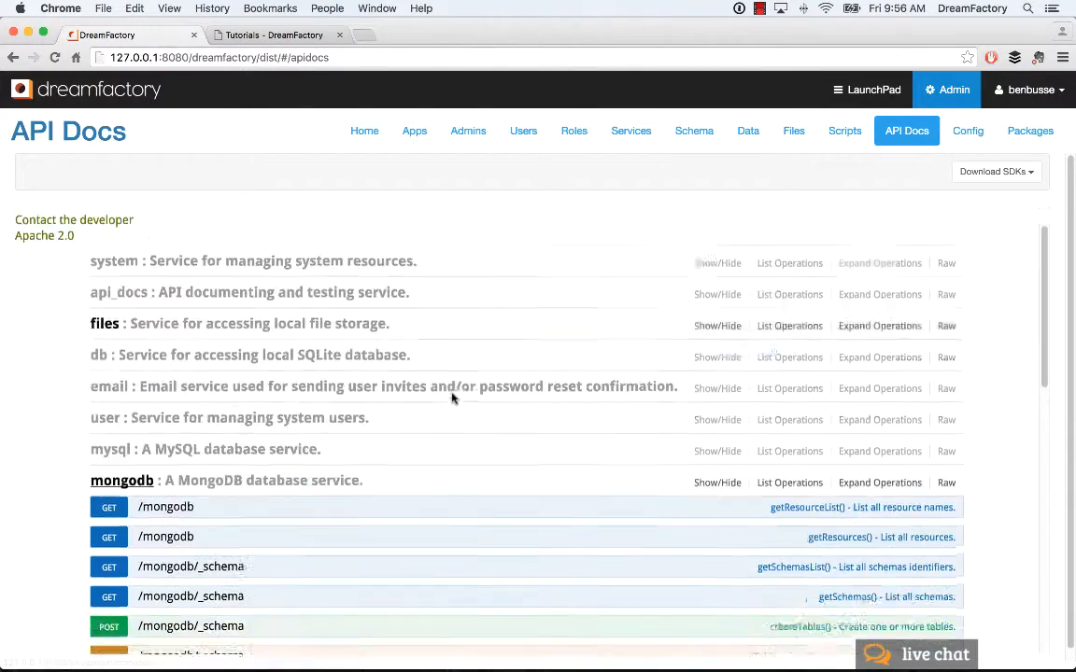
# Scroll past the mongodb operations to the user service's password, profile and registration endpoints
pyautogui.scroll(-3)
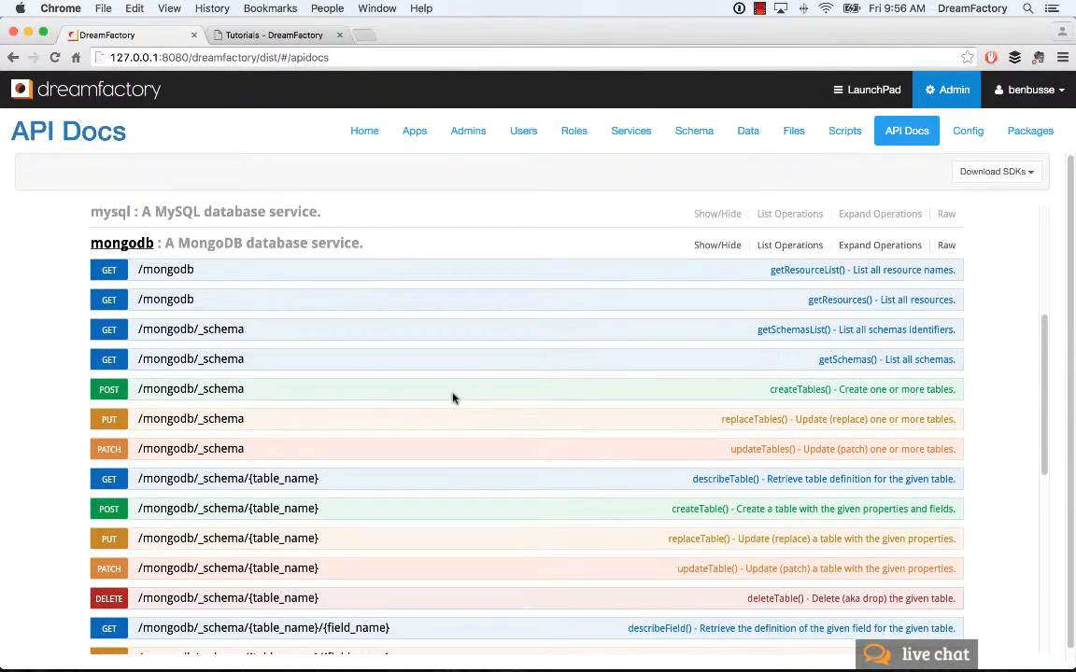
pyautogui.scroll(-3)
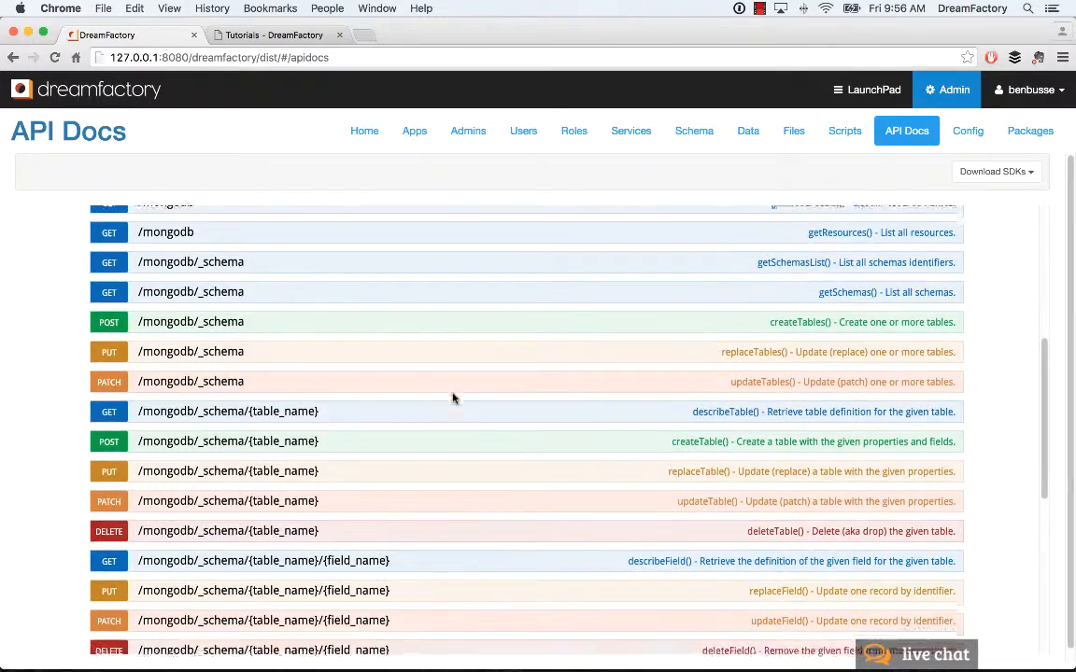
pyautogui.scroll(-3)
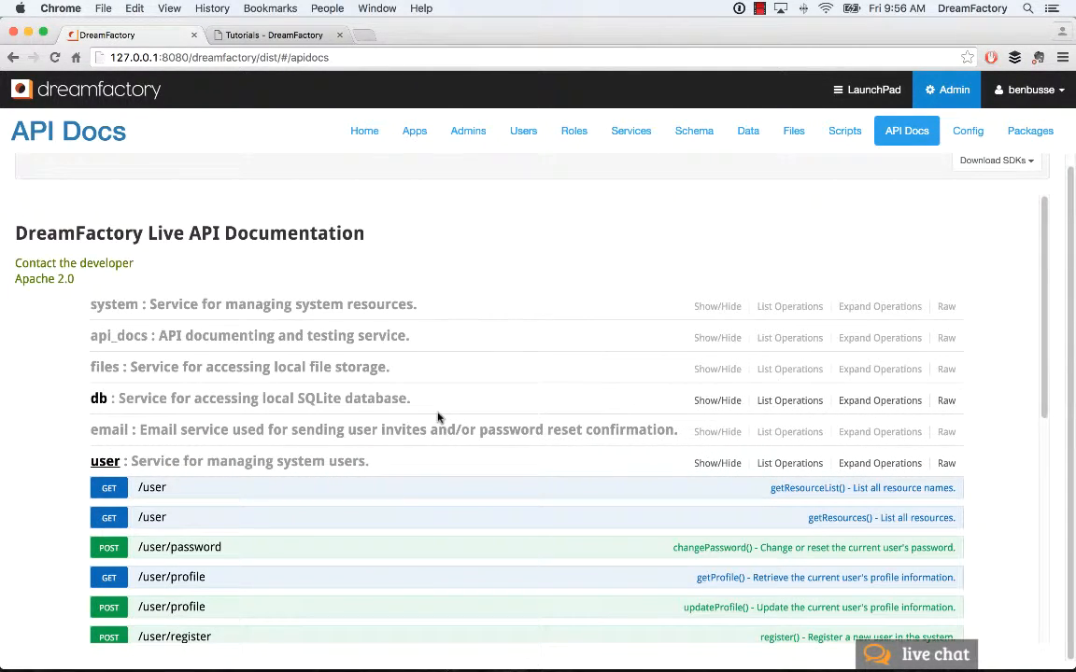
# Scroll to the collapsed services list, system through sql_contacts, with the base URL
pyautogui.scroll(-3)
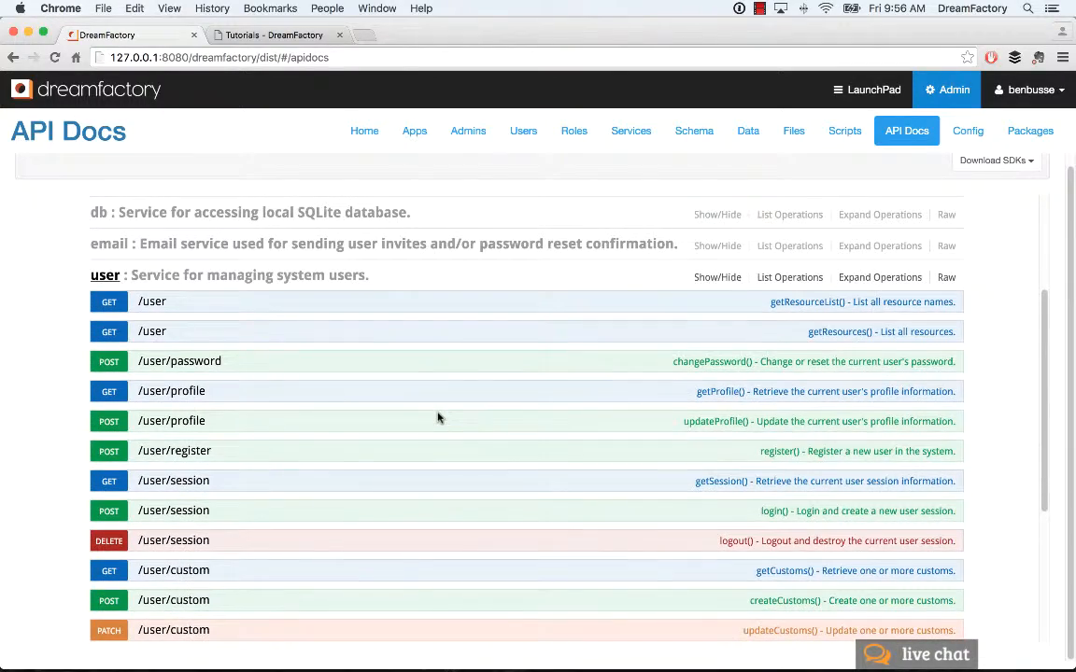
pyautogui.scroll(-3)
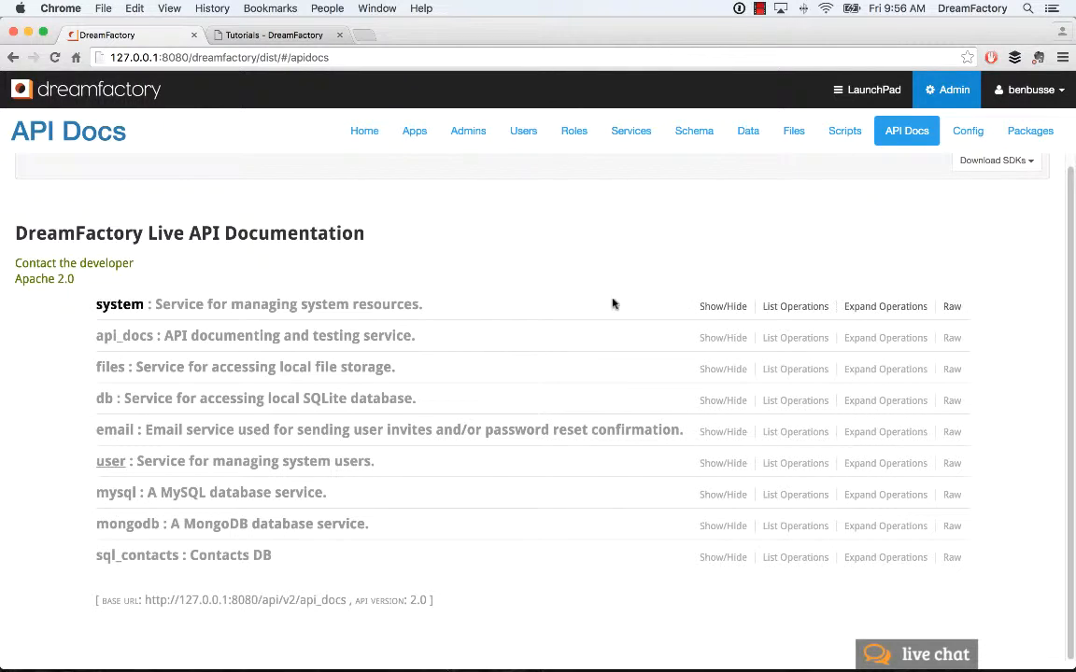
pyautogui.moveTo(536, 223)
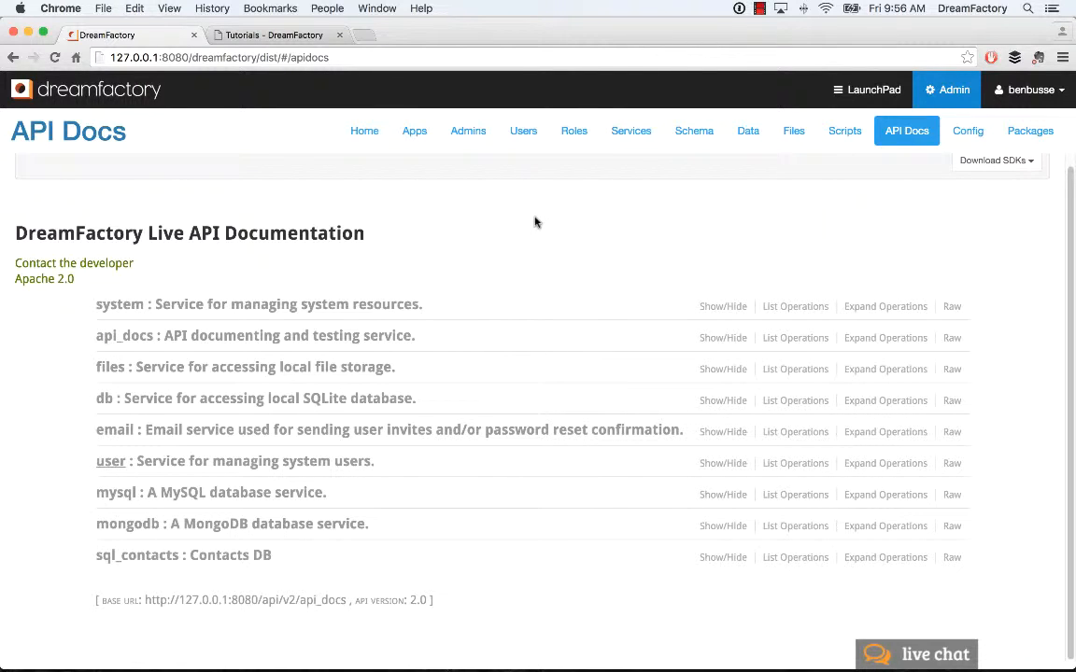
# Browse the Using the REST API tutorial topics on the DreamFactory Wiki tab
pyautogui.click(271, 34)
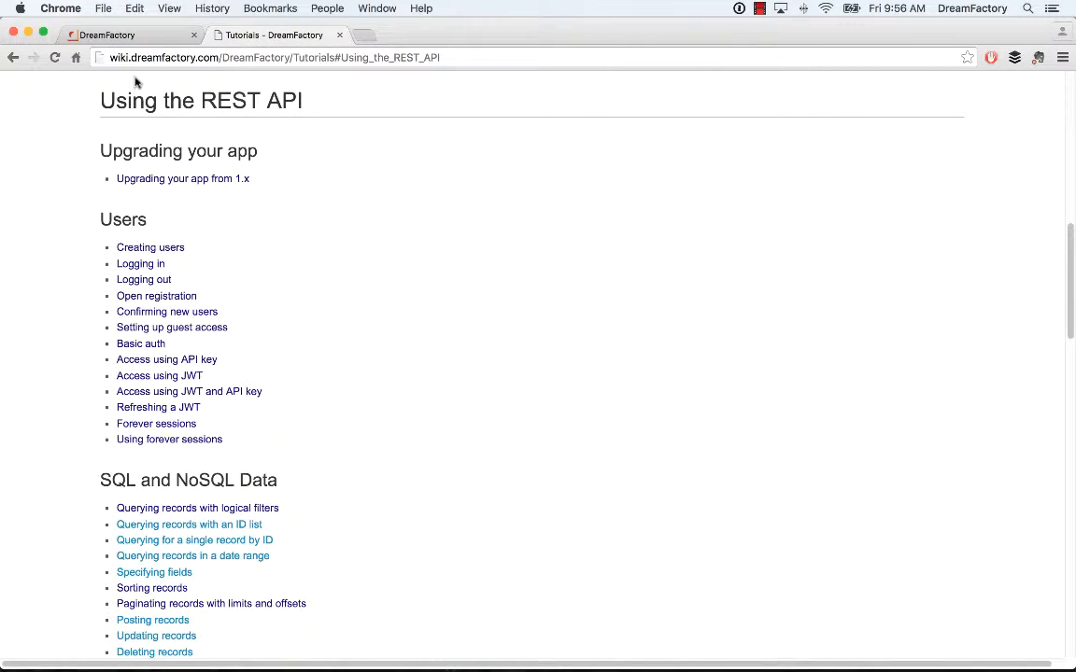
pyautogui.moveTo(285, 195)
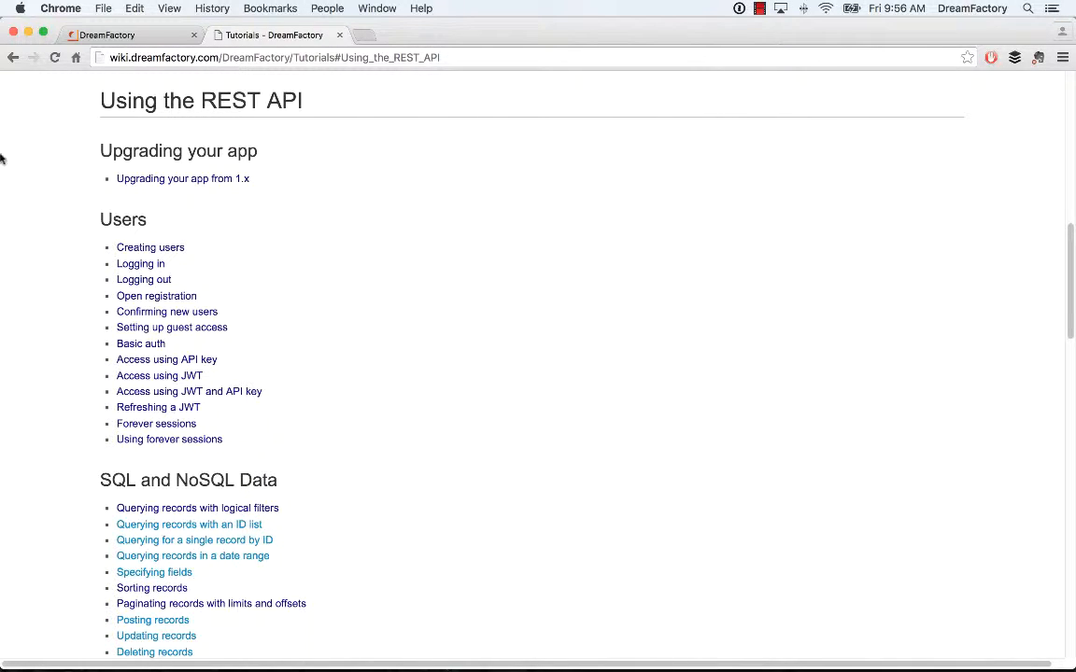
pyautogui.moveTo(302, 107)
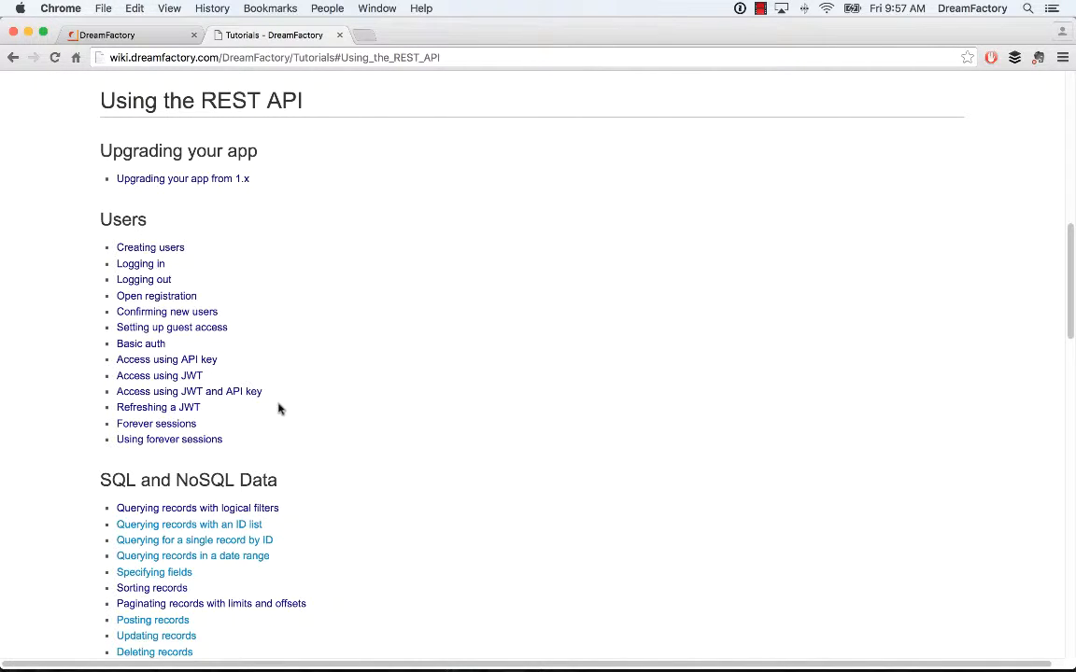
pyautogui.scroll(-3)
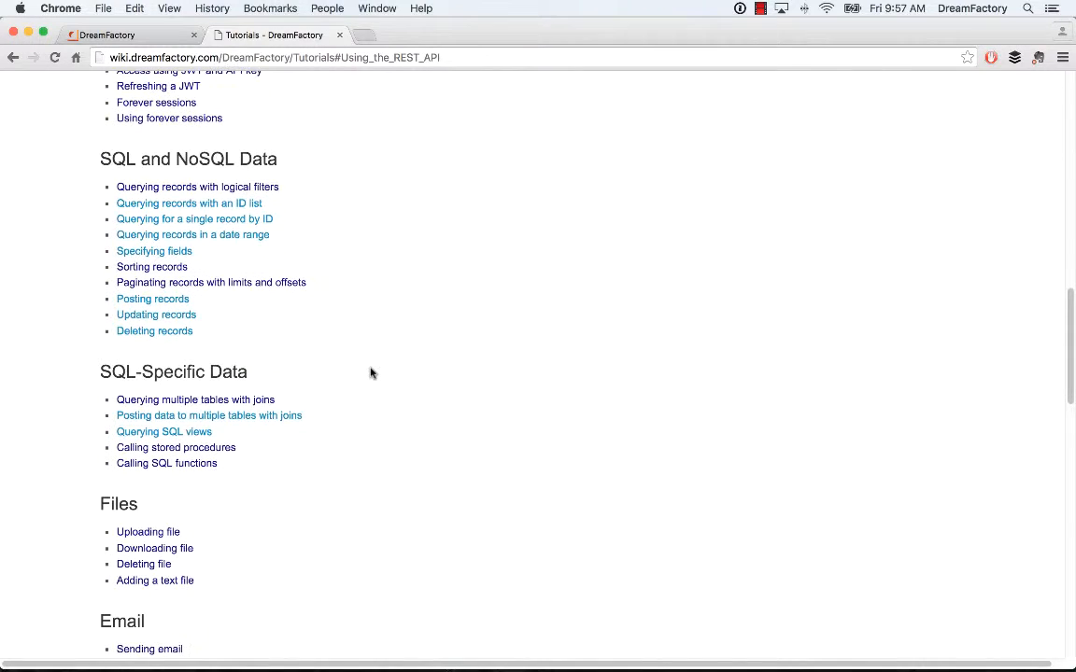
pyautogui.scroll(-3)
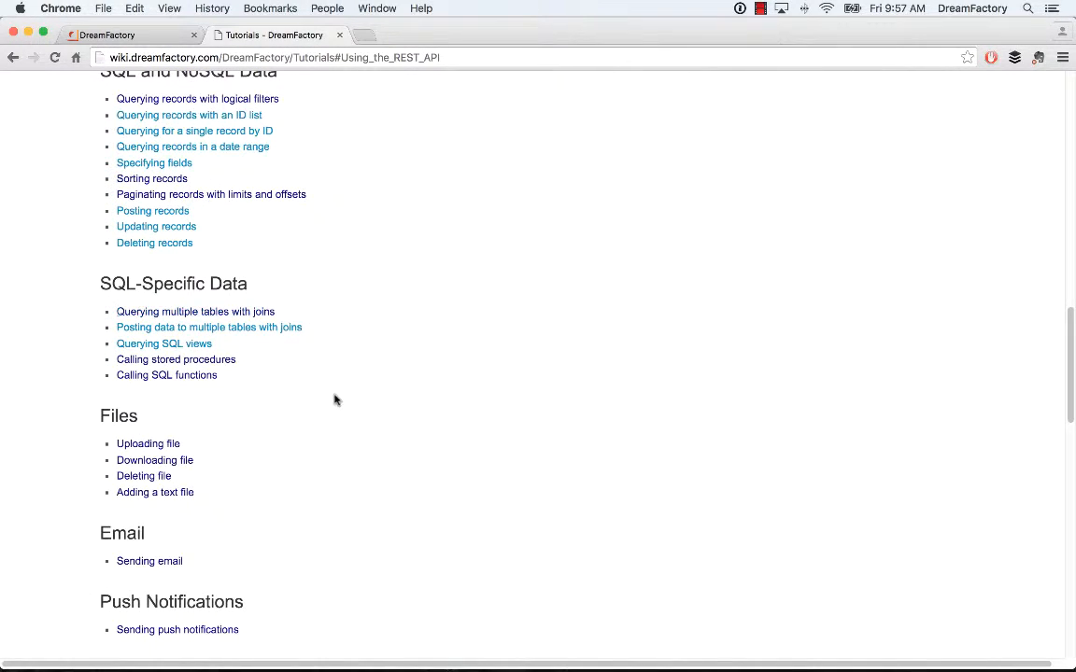
pyautogui.moveTo(286, 350)
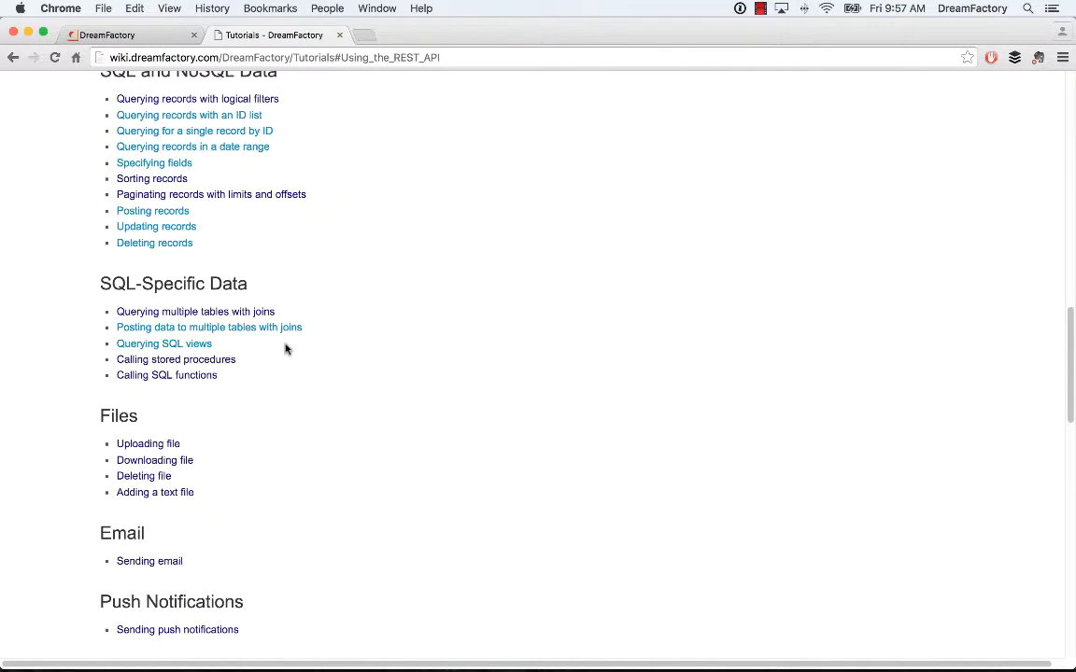
pyautogui.moveTo(366, 387)
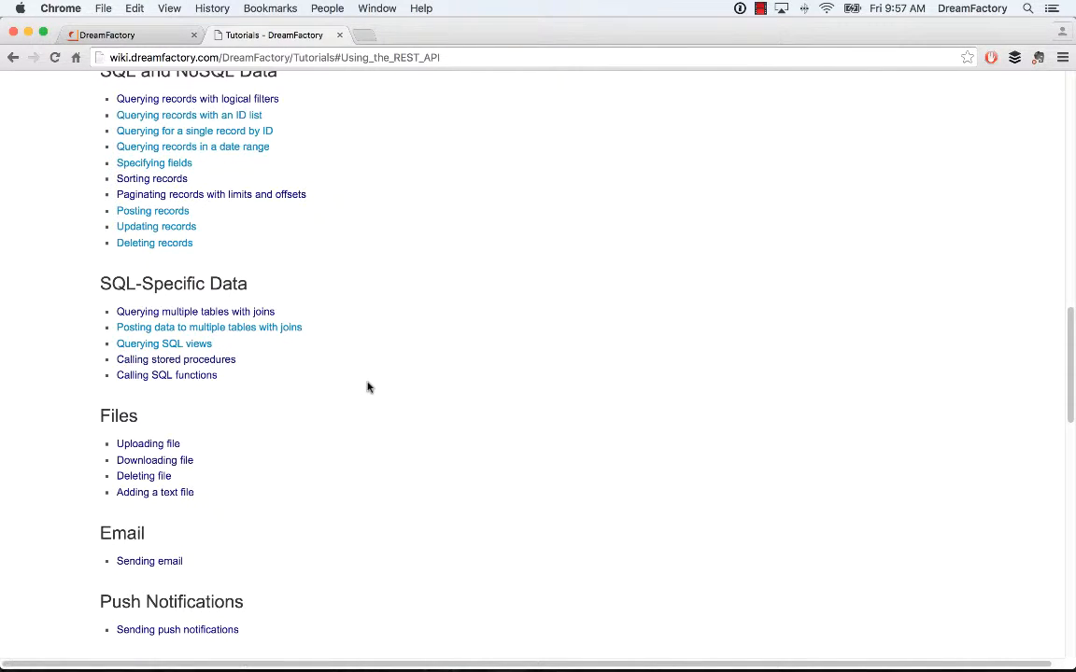
pyautogui.scroll(-3)
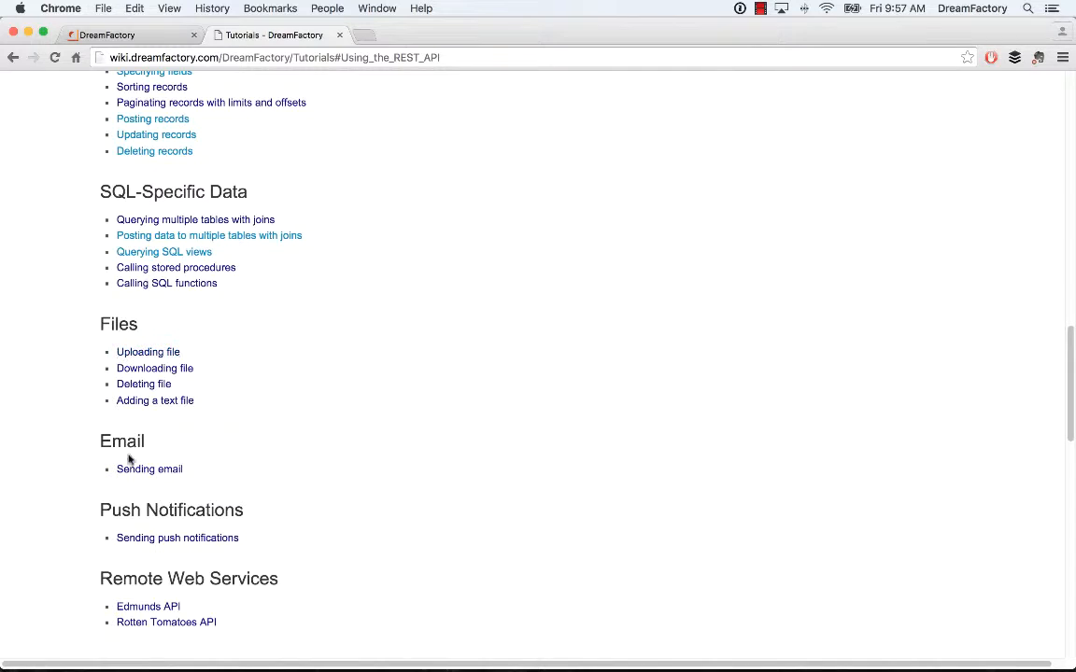
pyautogui.scroll(-3)
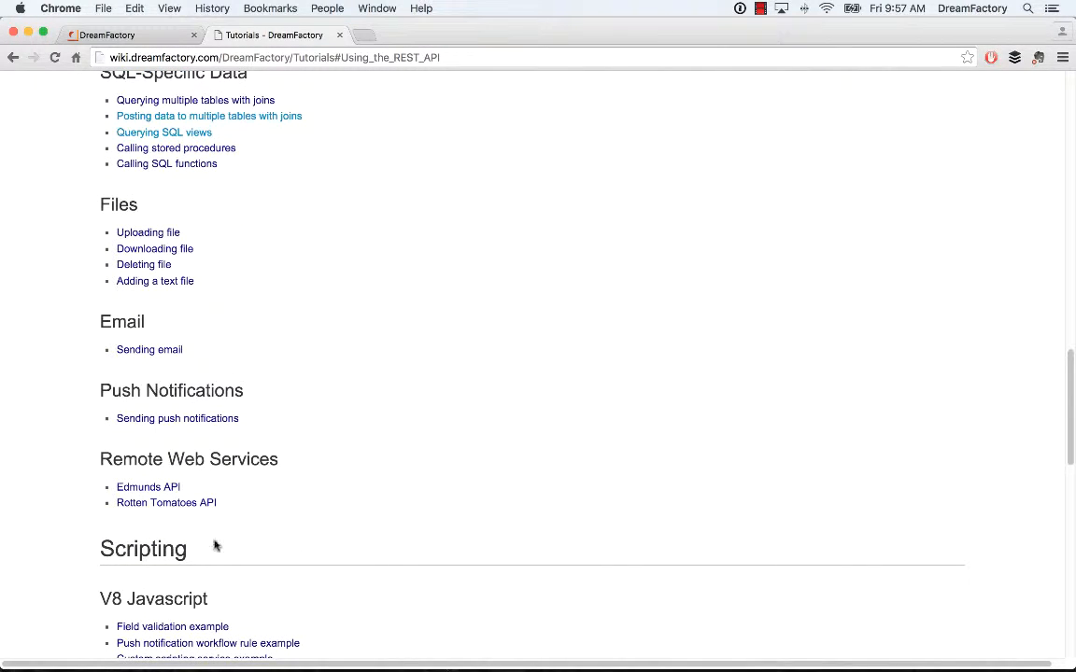
pyautogui.moveTo(381, 458)
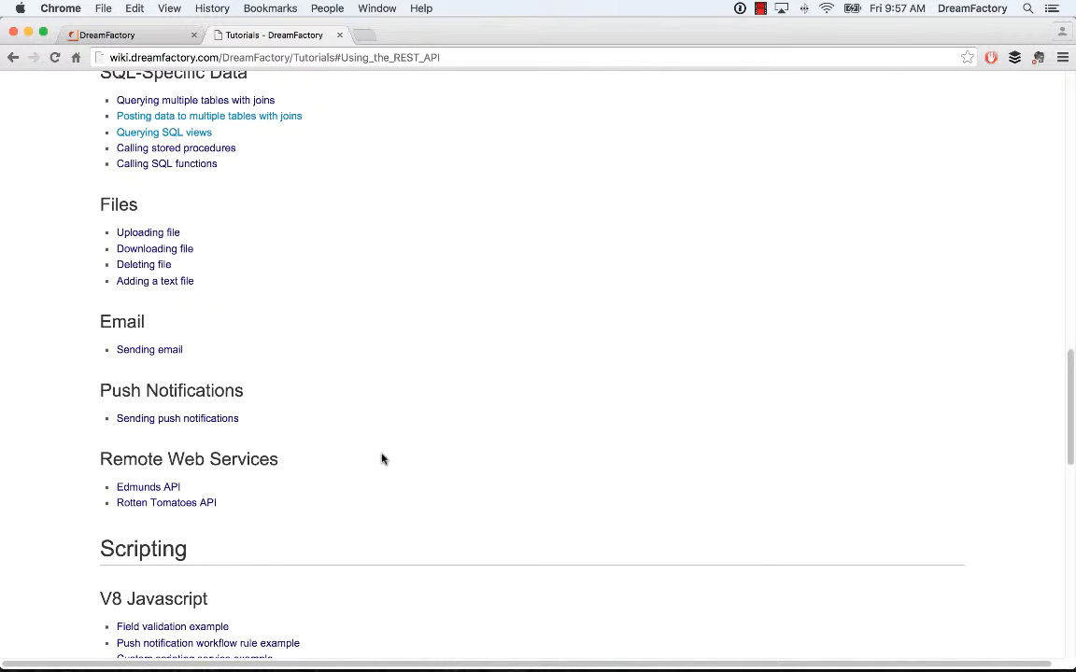
pyautogui.moveTo(395, 451)
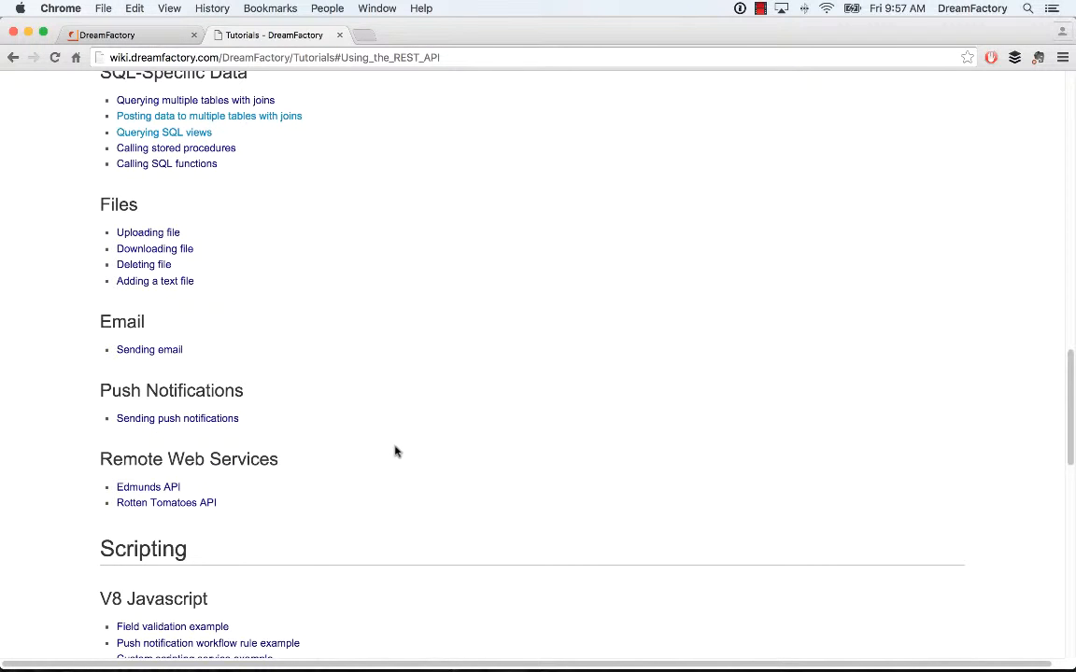
# Scroll back up and return to the DreamFactory API documentation tab
pyautogui.scroll(3)
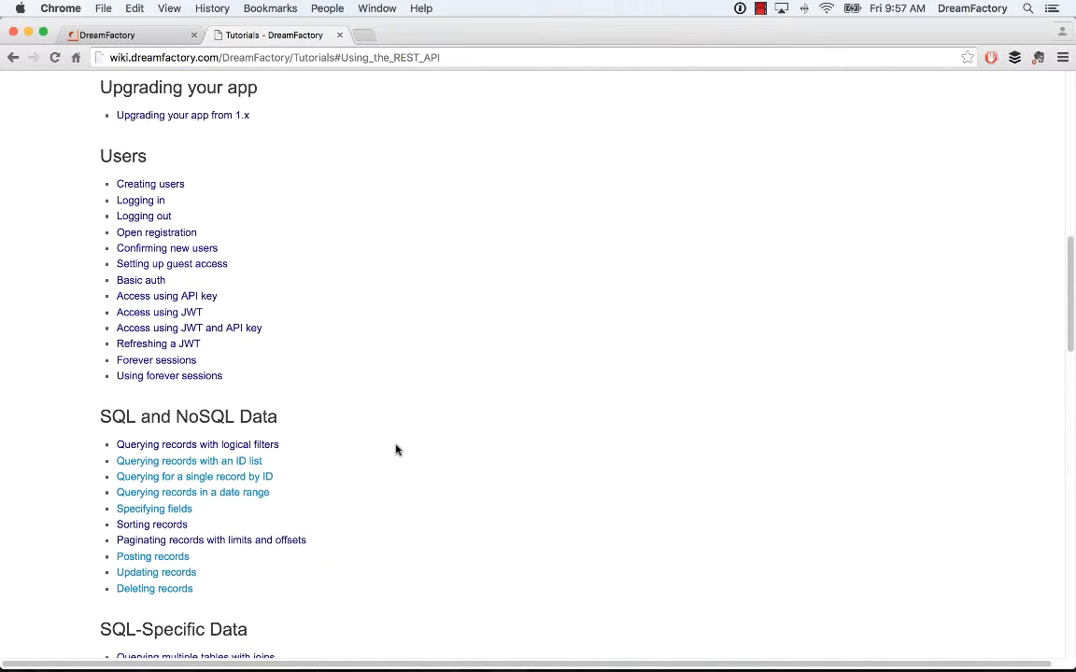
pyautogui.scroll(3)
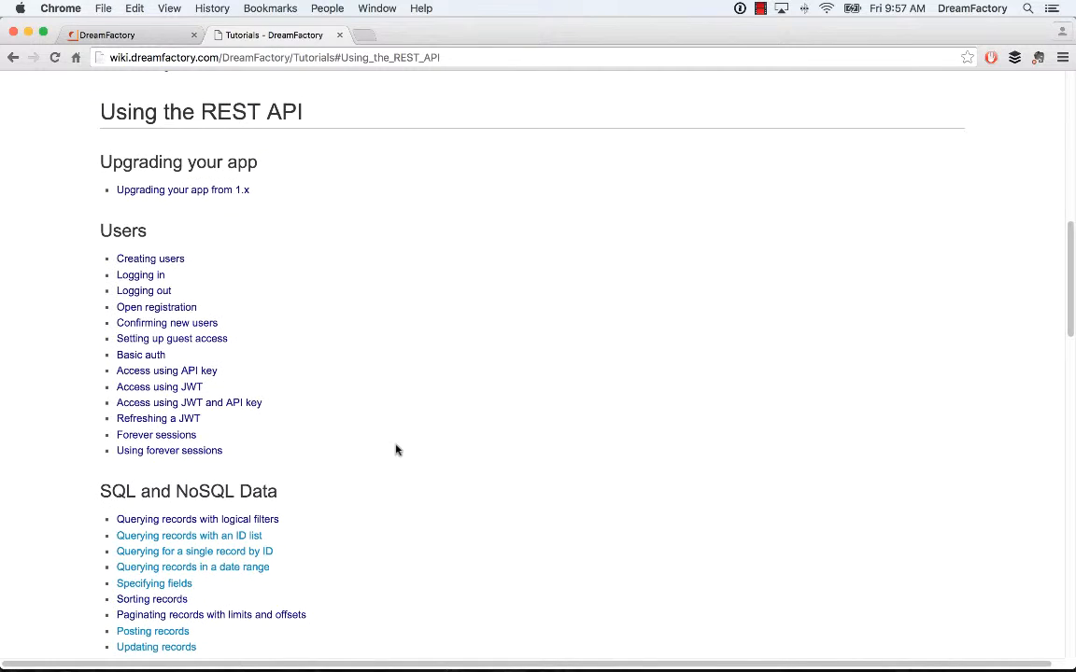
pyautogui.click(121, 35)
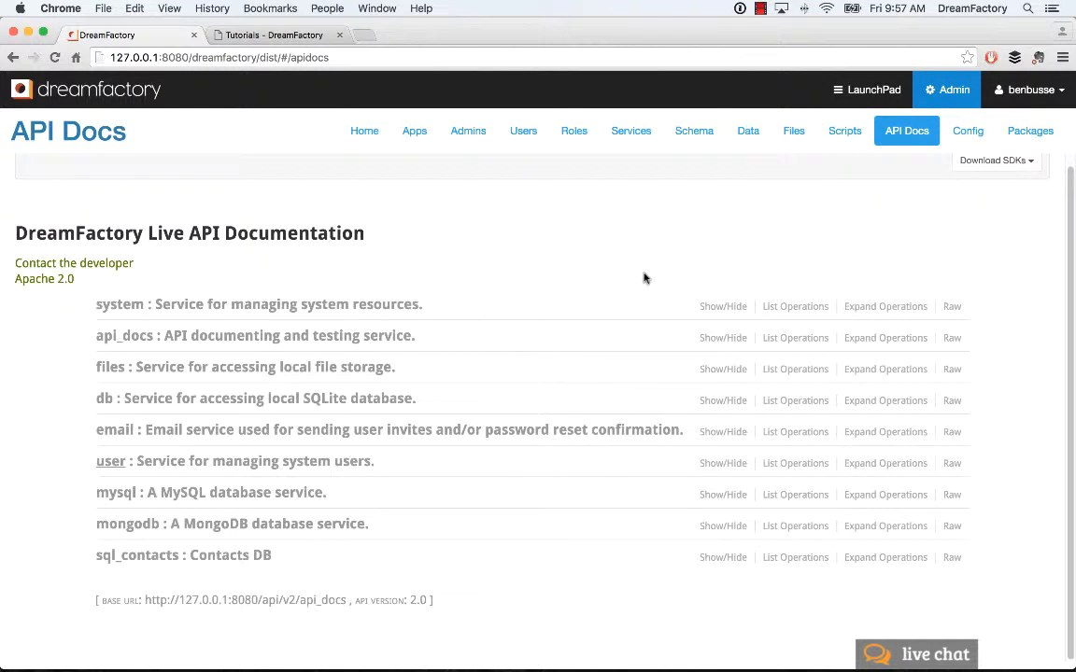
pyautogui.moveTo(626, 271)
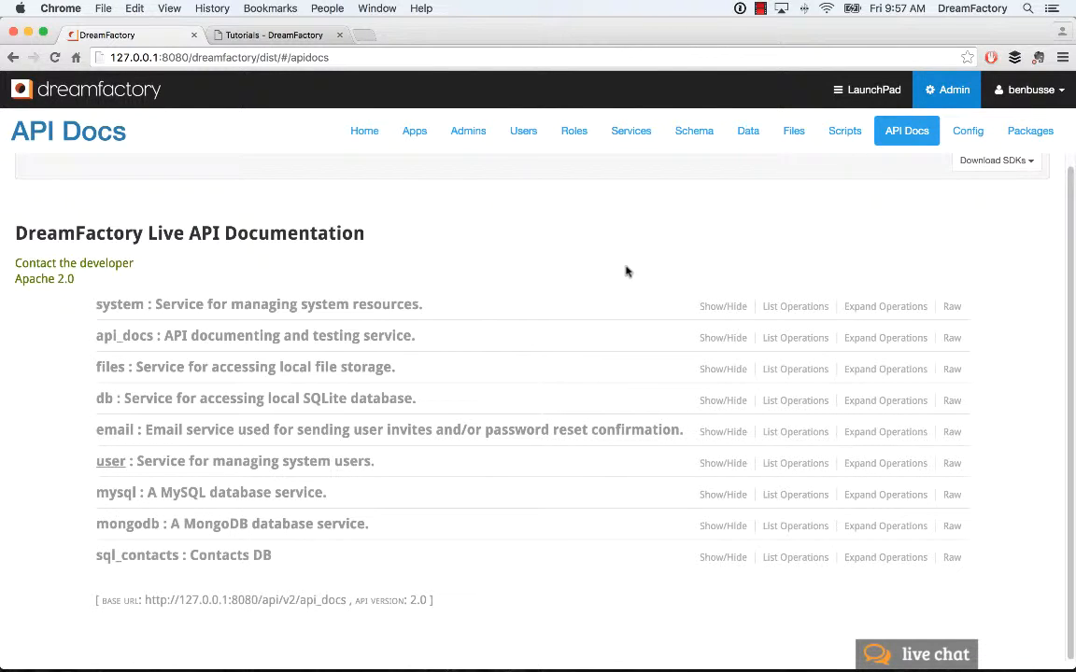
pyautogui.moveTo(620, 267)
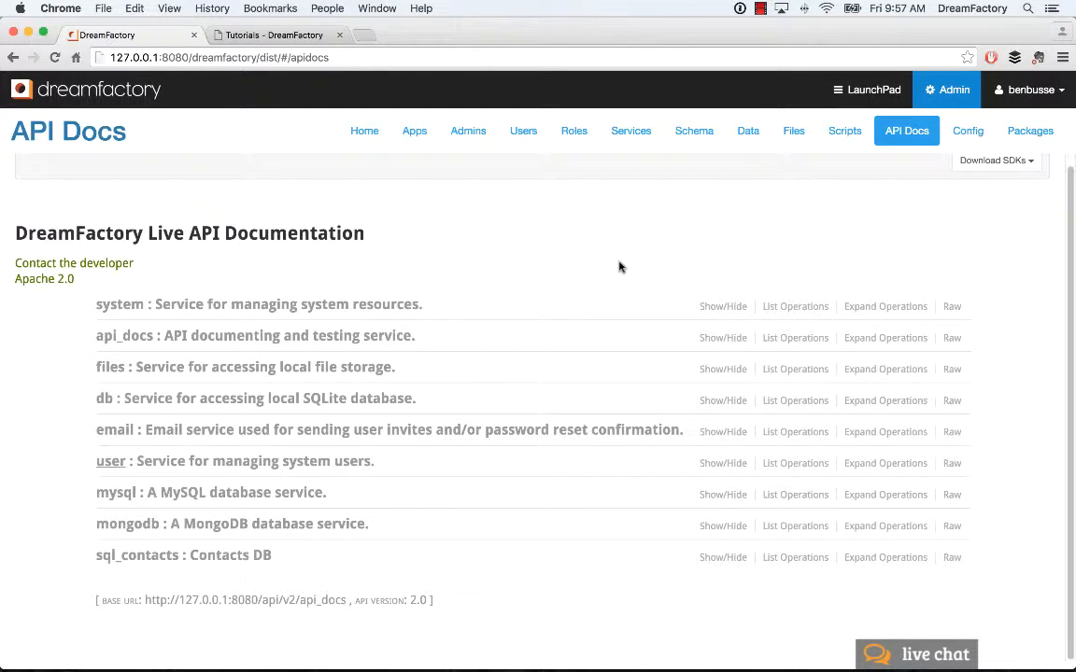